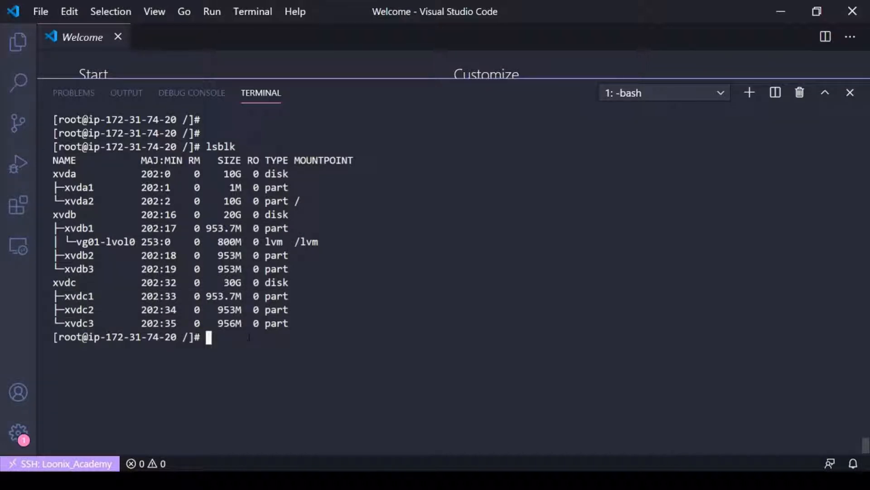
# Run vgdisplay and highlight vg01's name and size, then vol_group1's under-1.86 GiB size.
pyautogui.write('vgd')
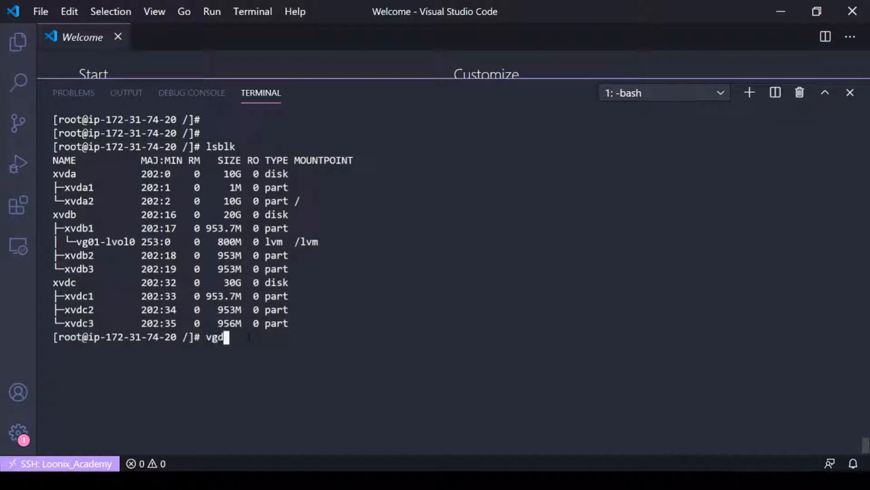
pyautogui.press('Return')
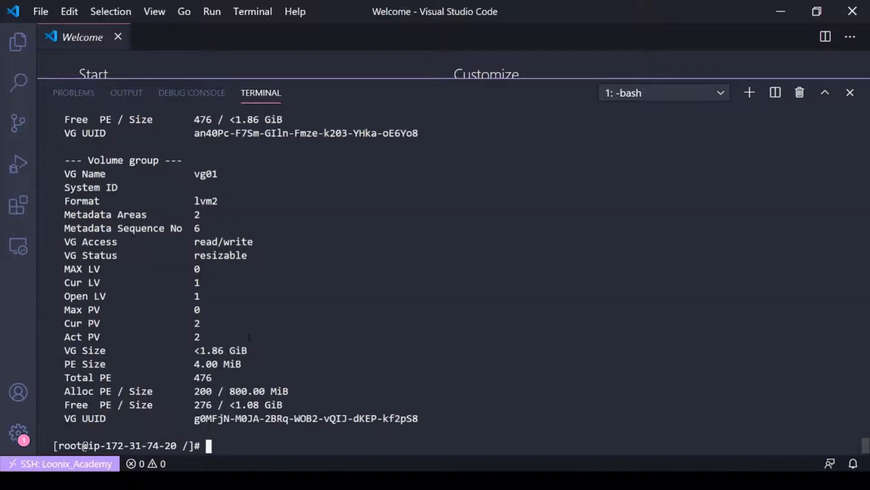
pyautogui.doubleClick(206, 173)
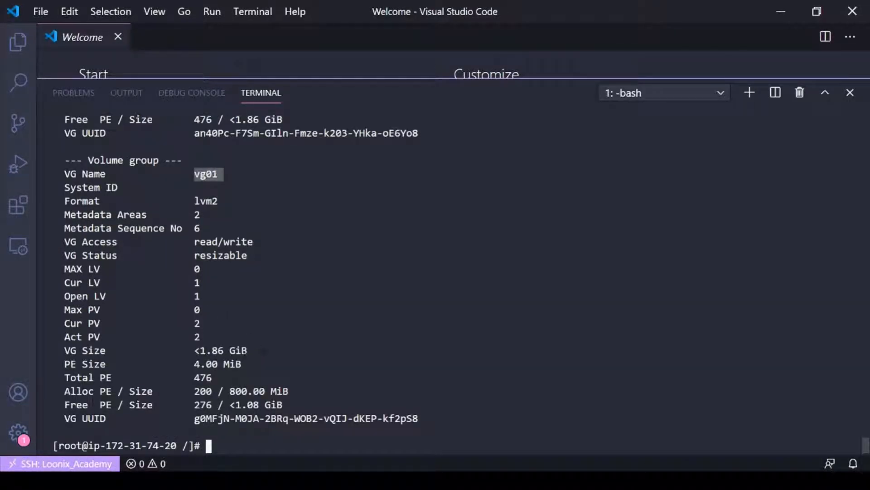
pyautogui.doubleClick(209, 350)
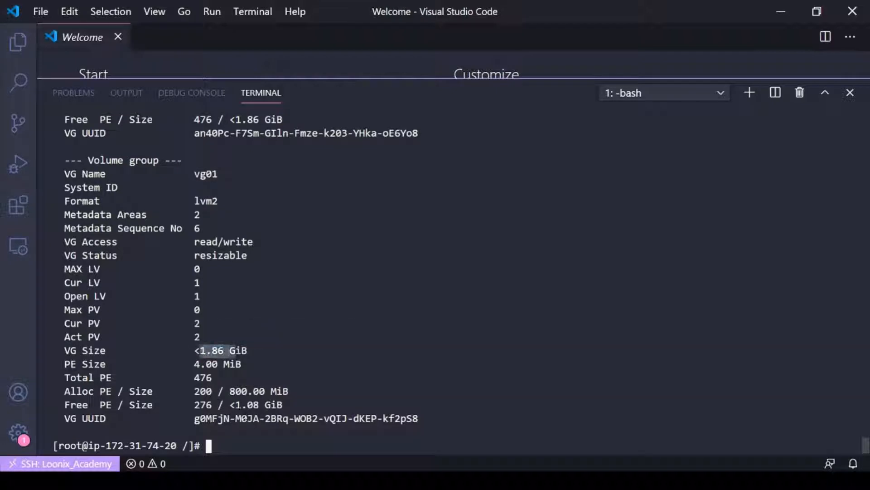
pyautogui.scroll(3)
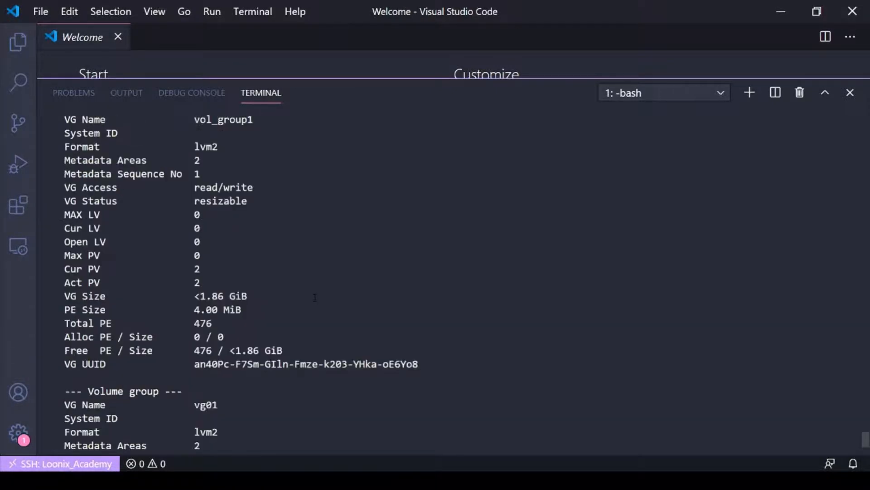
pyautogui.scroll(3)
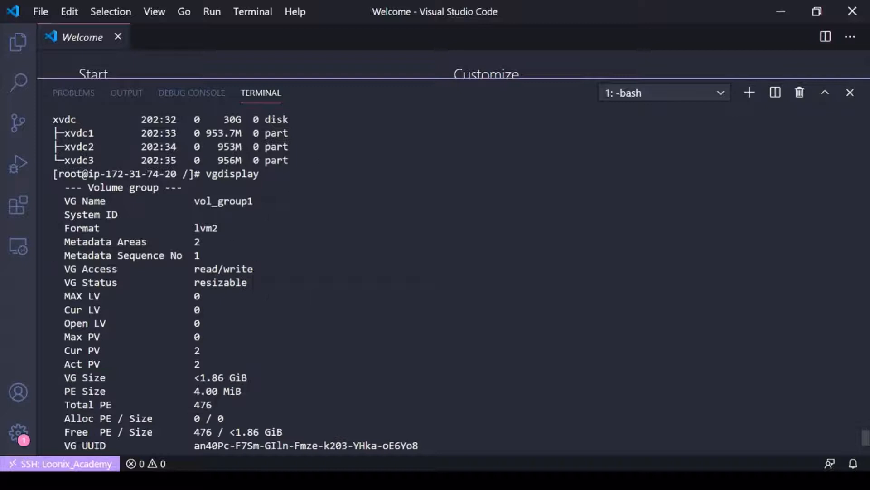
pyautogui.doubleClick(223, 200)
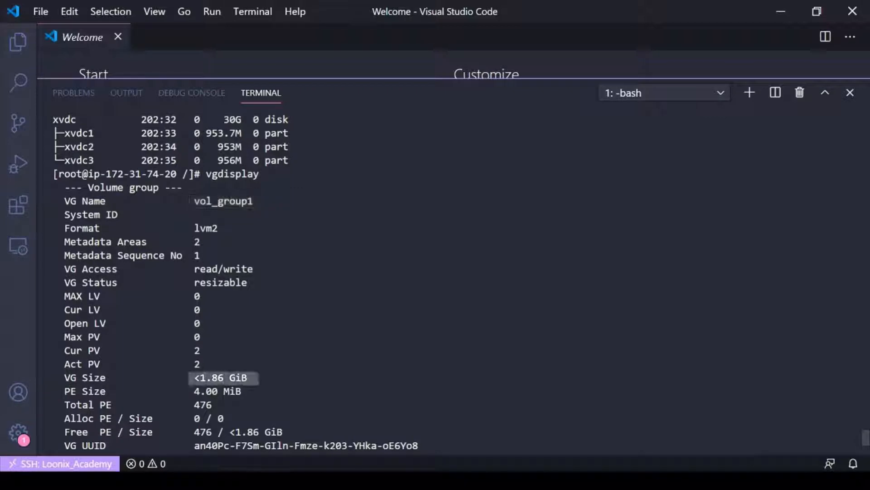
pyautogui.scroll(3)
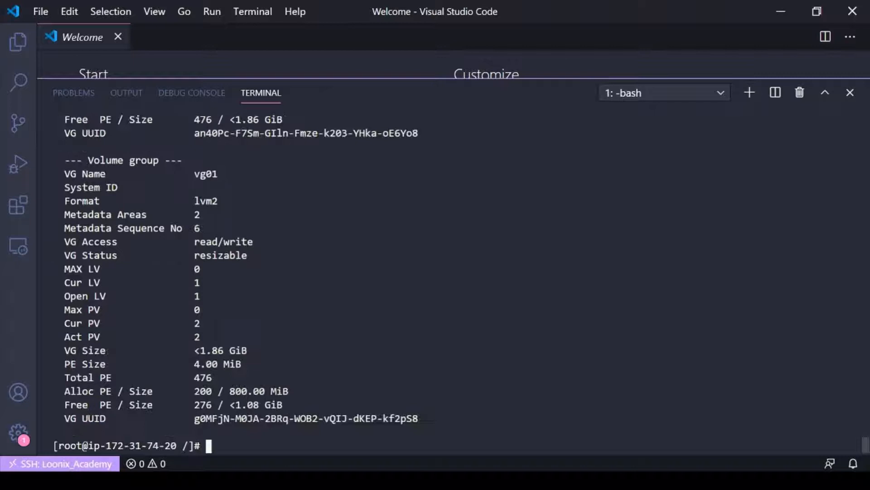
# List block devices with lsblk, then run pvcreate on /dev/xvdc3.
pyautogui.write('lsblk')
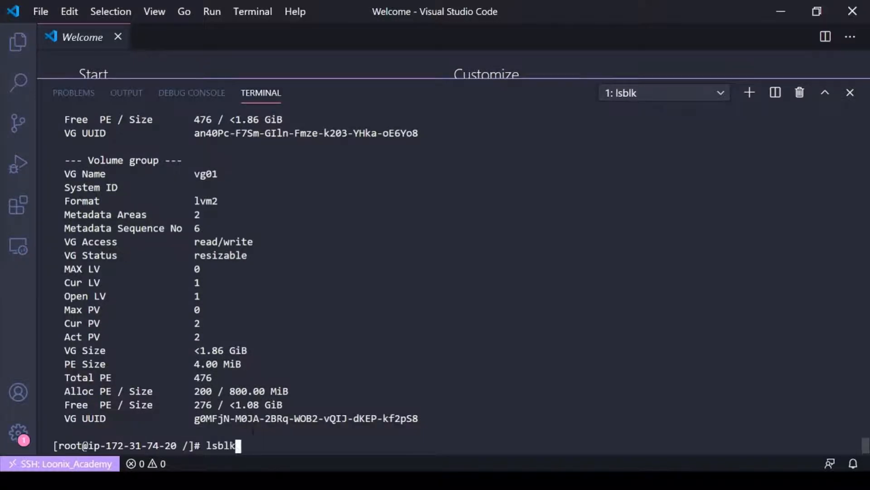
pyautogui.press('Return')
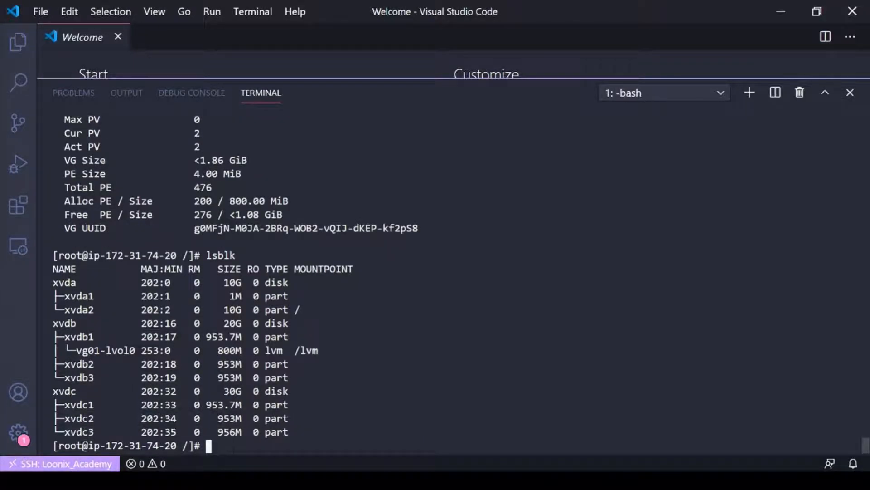
pyautogui.write('pvcreate /dev/x')
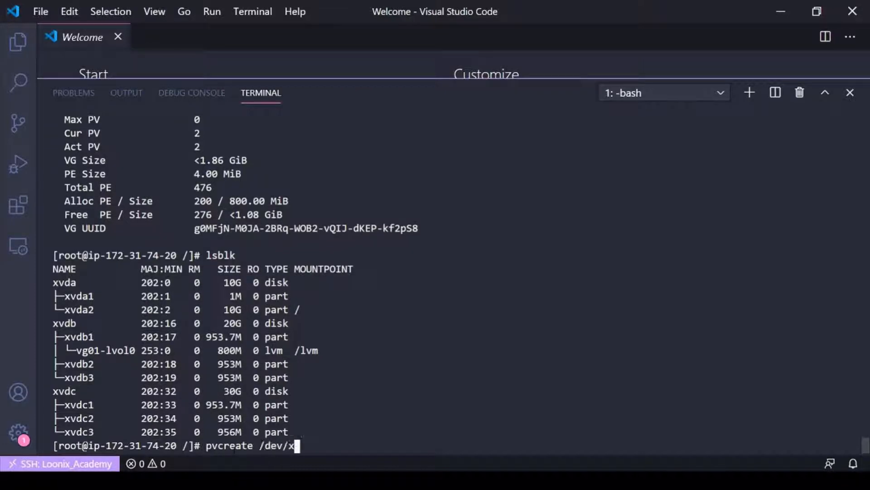
pyautogui.write('dc3')
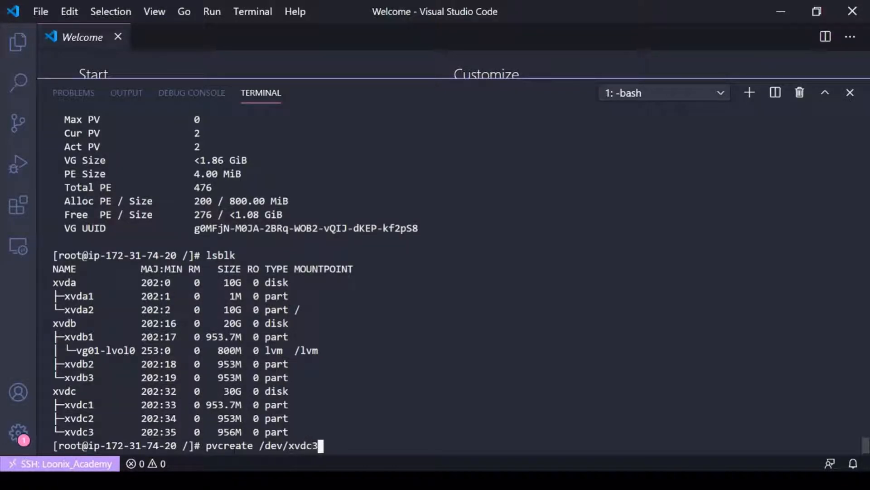
pyautogui.press('Return')
pyautogui.write('lsblk')
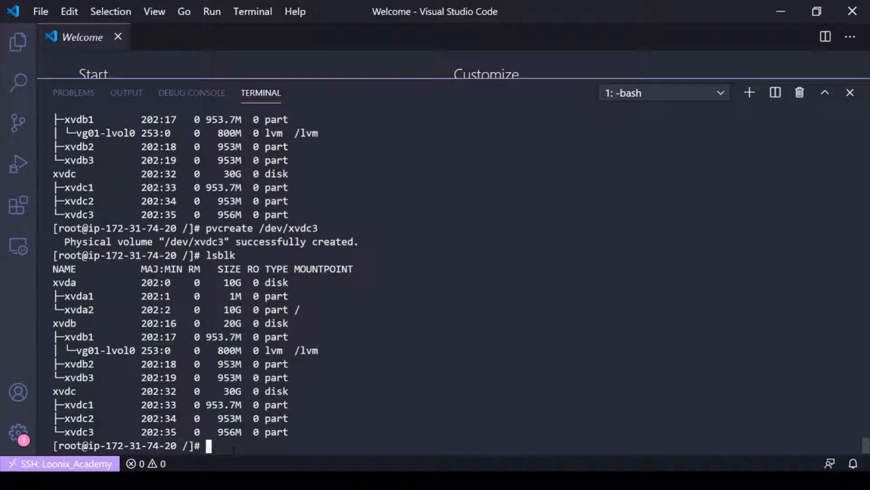
# Type vgextend vol_group1 /dev/xvdc3 to add the new physical volume.
pyautogui.write('vgextend')
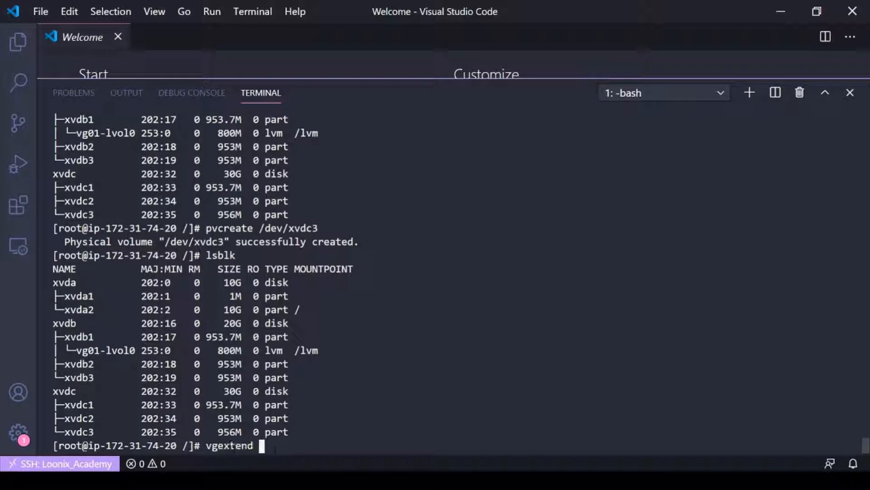
pyautogui.write('vol_gr')
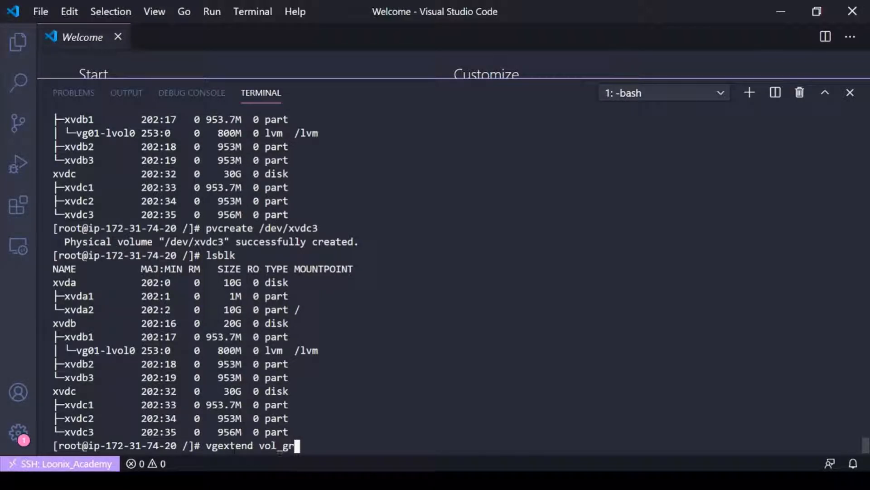
pyautogui.write('oup1')
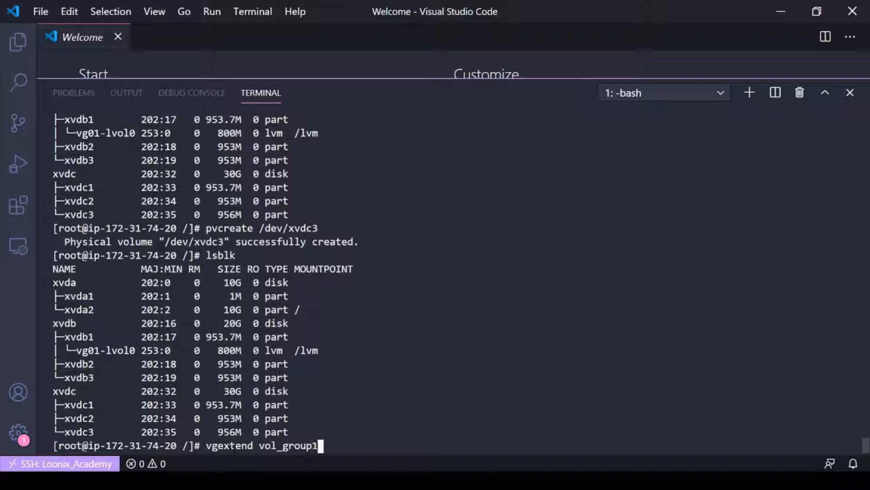
pyautogui.write('/dev/')
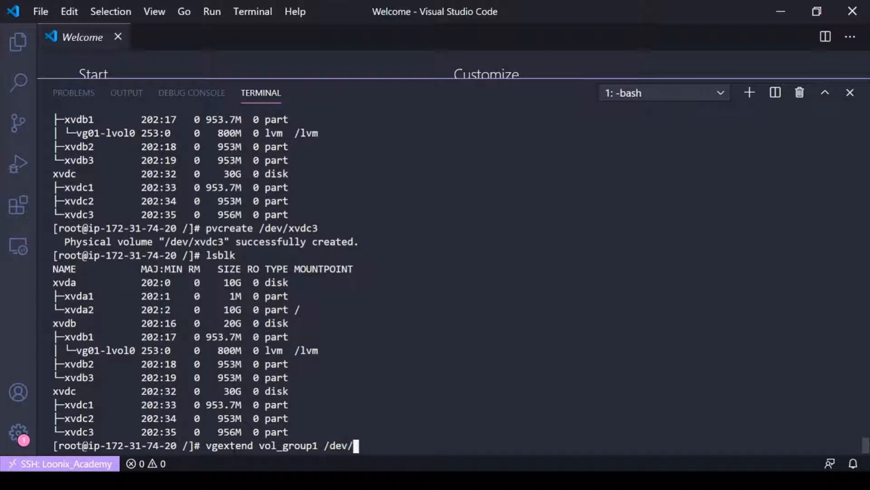
pyautogui.write('xvdc3')
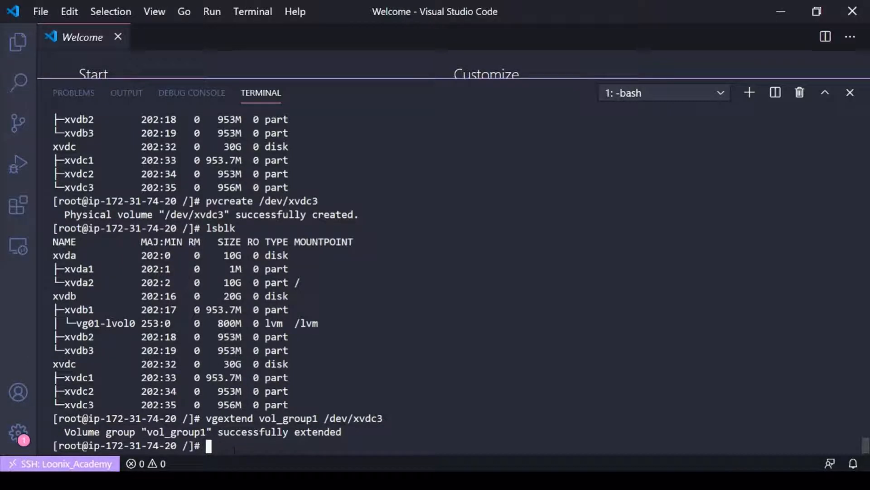
# Run vgdisplay and vgdisplay vol_group1, highlighting its under-2.79 GiB size across three PVs.
pyautogui.write('vgd')
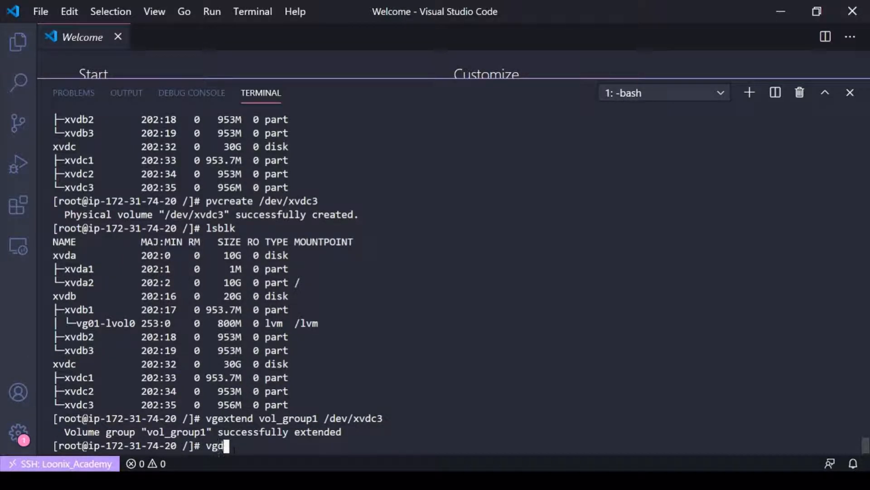
pyautogui.write('ispla')
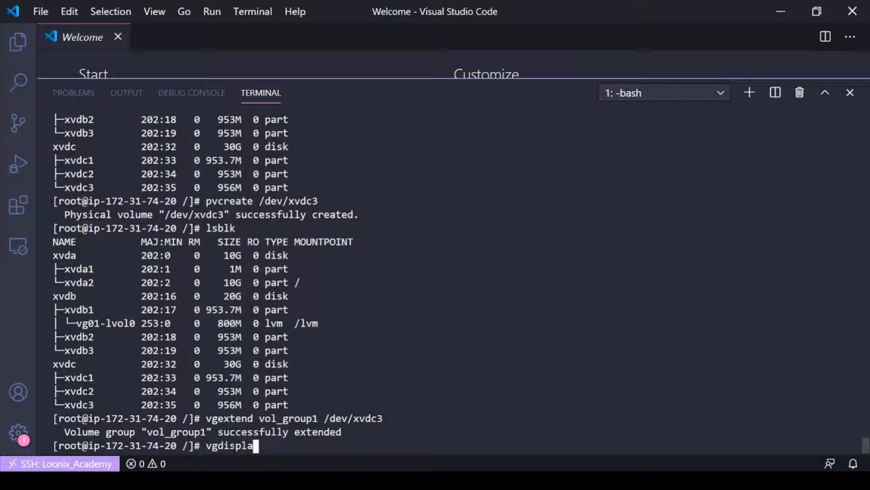
pyautogui.press('Return')
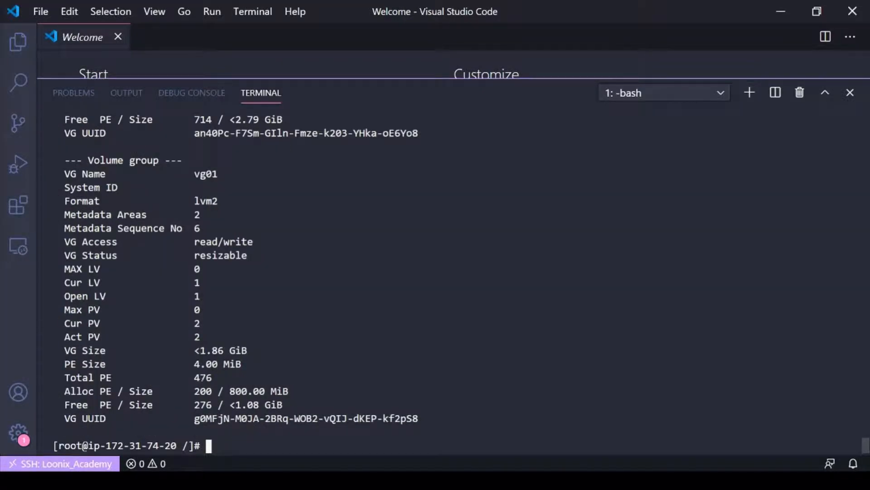
pyautogui.scroll(3)
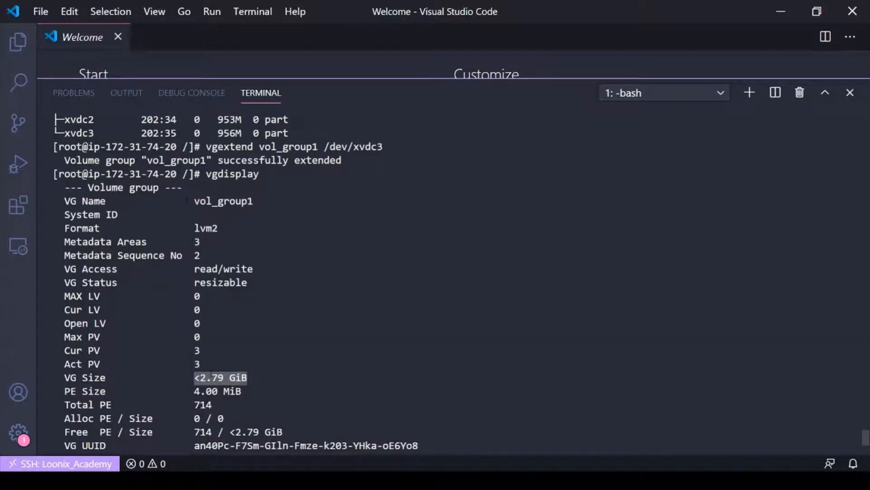
pyautogui.moveTo(204, 391)
pyautogui.write('vgdisplay')
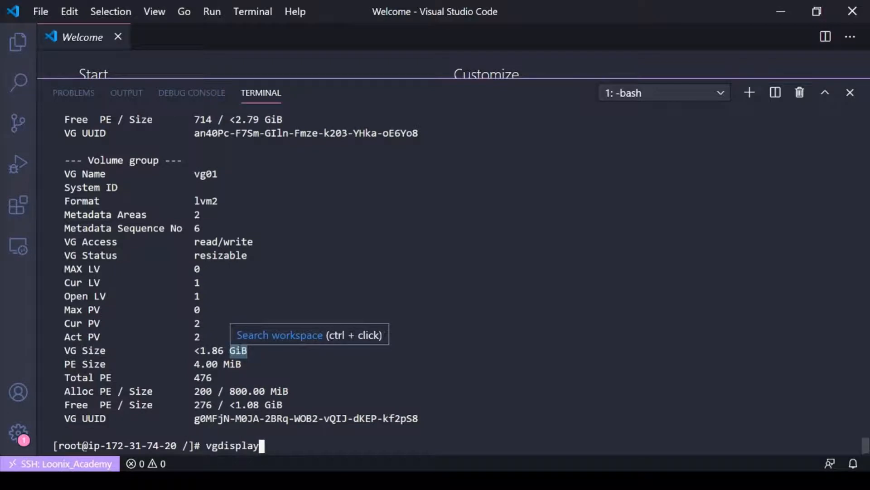
pyautogui.write('vol_group')
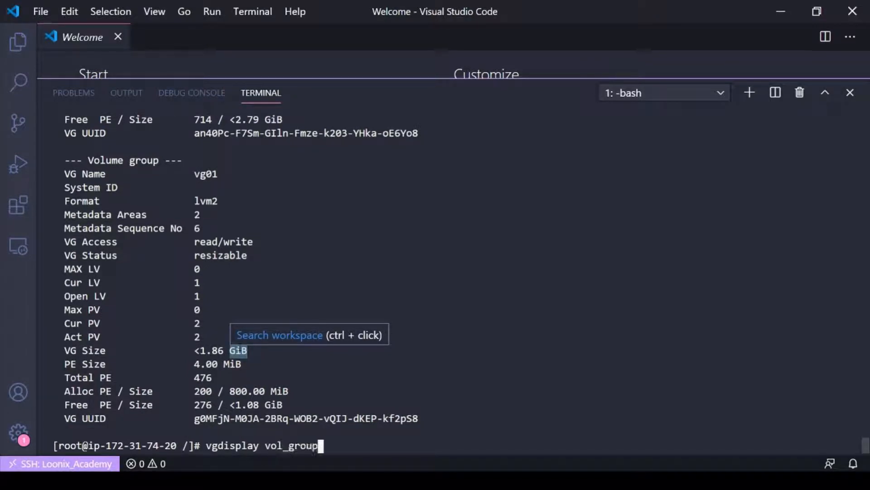
pyautogui.press('Return')
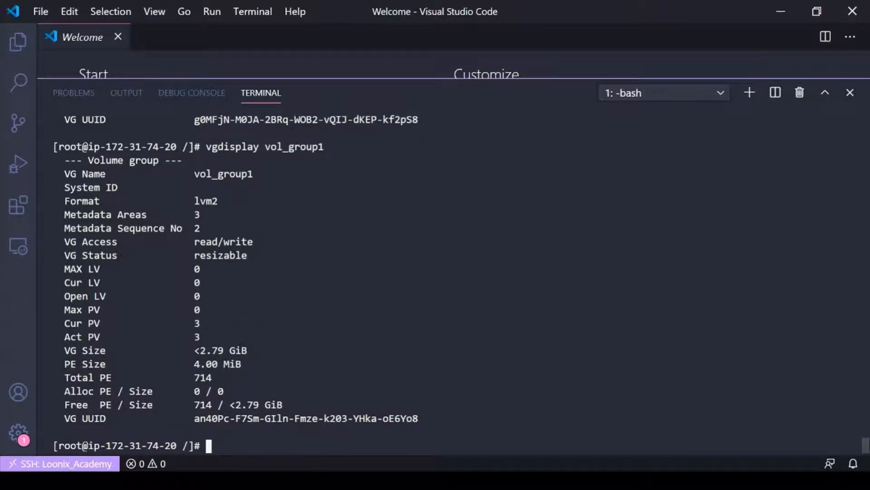
pyautogui.doubleClick(220, 350)
pyautogui.write('lsblk')
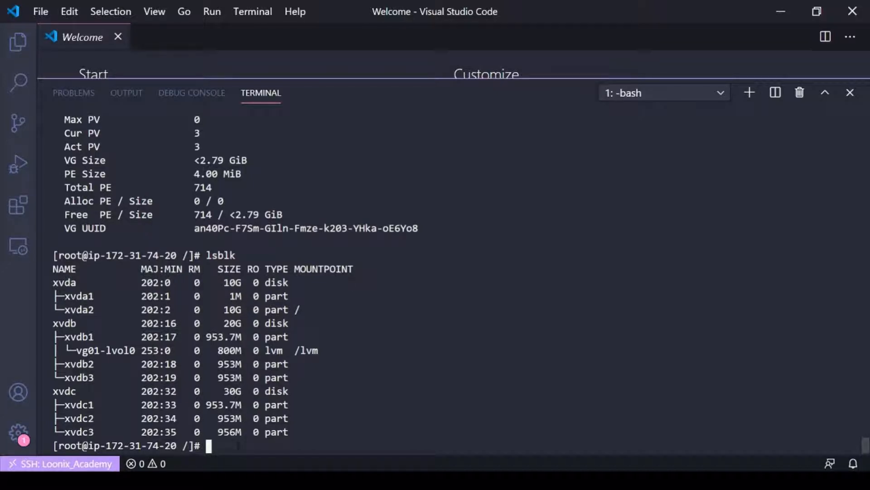
# Run pvmove /dev/xvdc3, which reports no data to move.
pyautogui.write('pvmove')
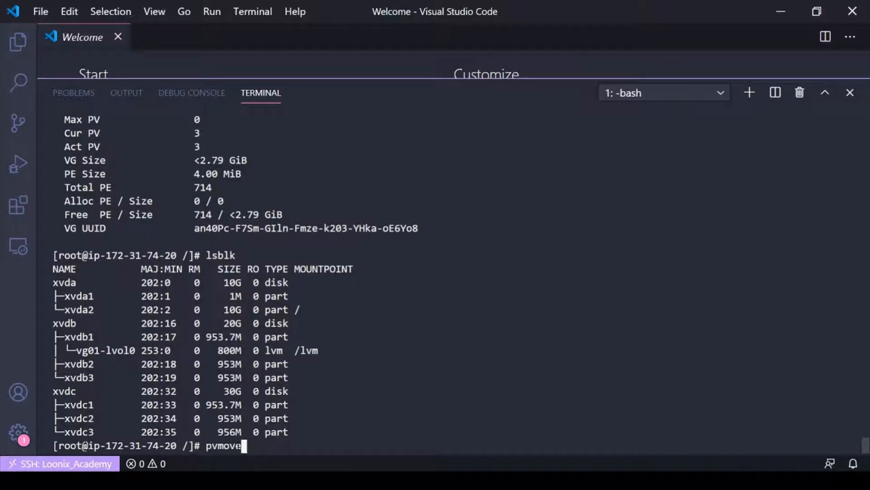
pyautogui.write('/dev')
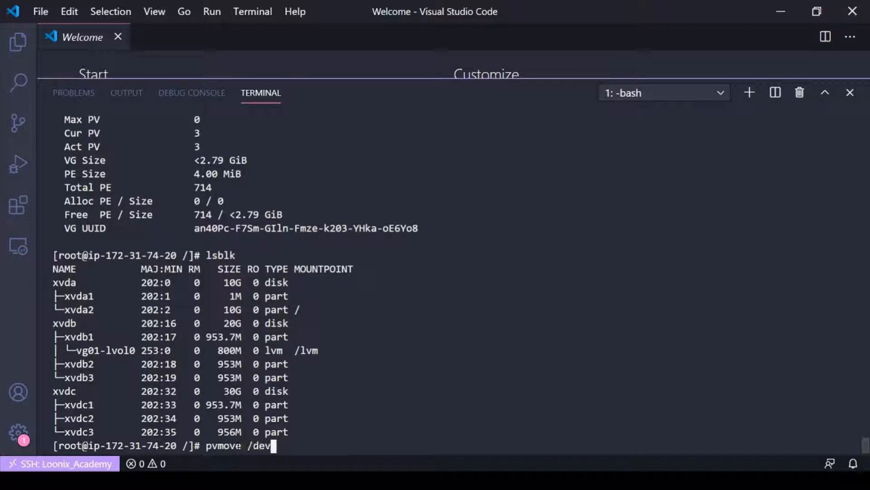
pyautogui.write('/x')
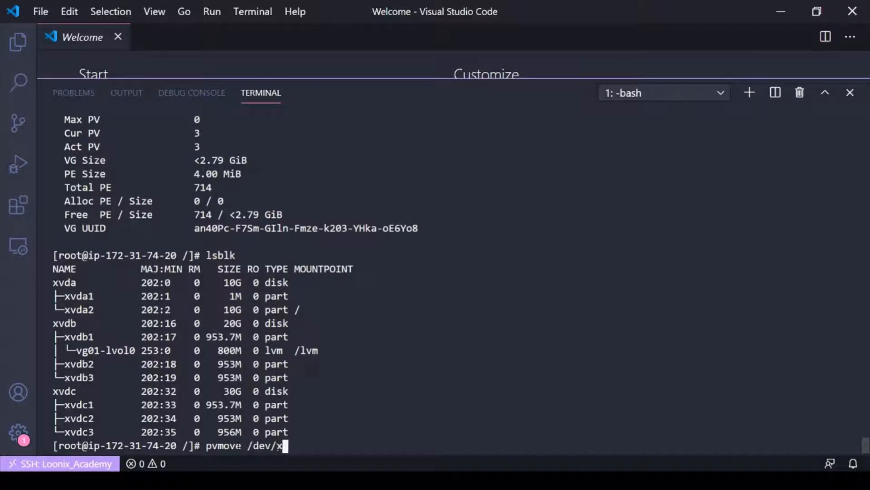
pyautogui.write('vdc3')
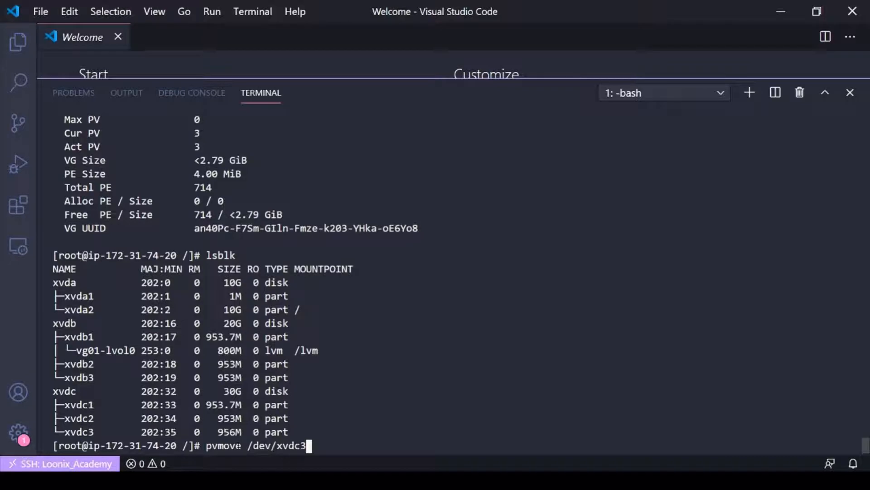
pyautogui.press('Return')
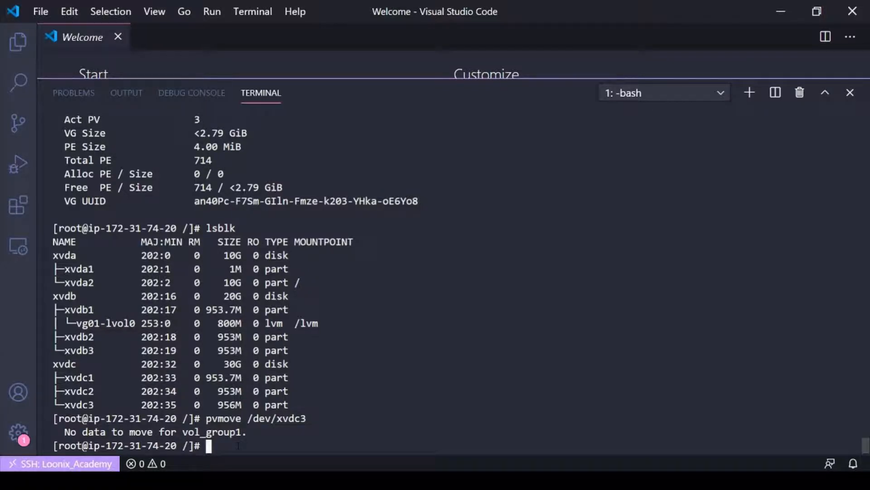
# Run vgreduce vol_group1 /dev/xvdb3, which fails.
pyautogui.write('vgre')
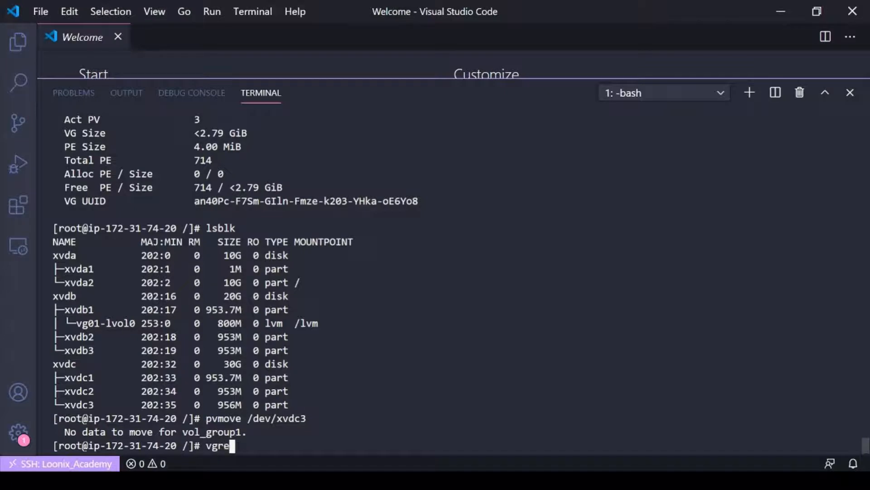
pyautogui.write('duce')
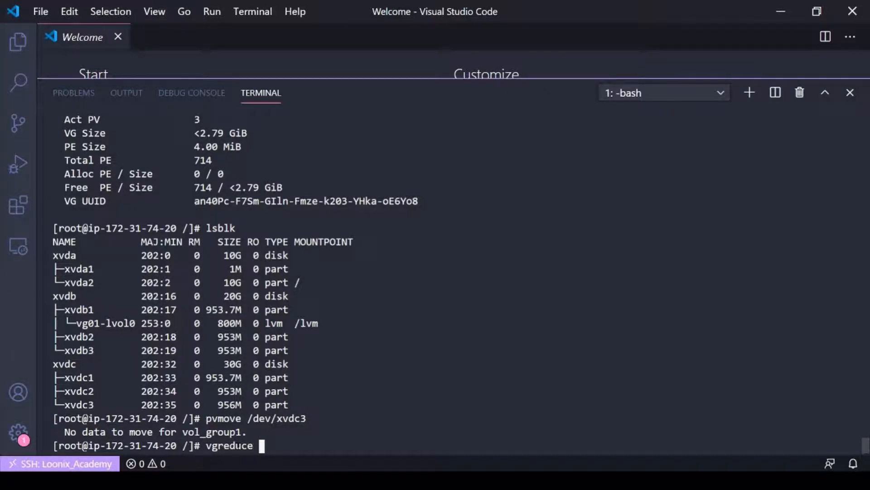
pyautogui.write('vol_group1')
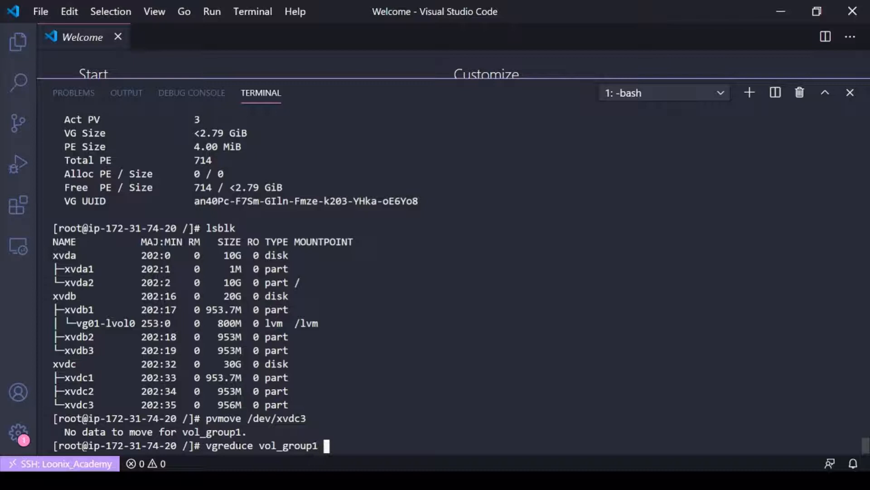
pyautogui.write('/dev/')
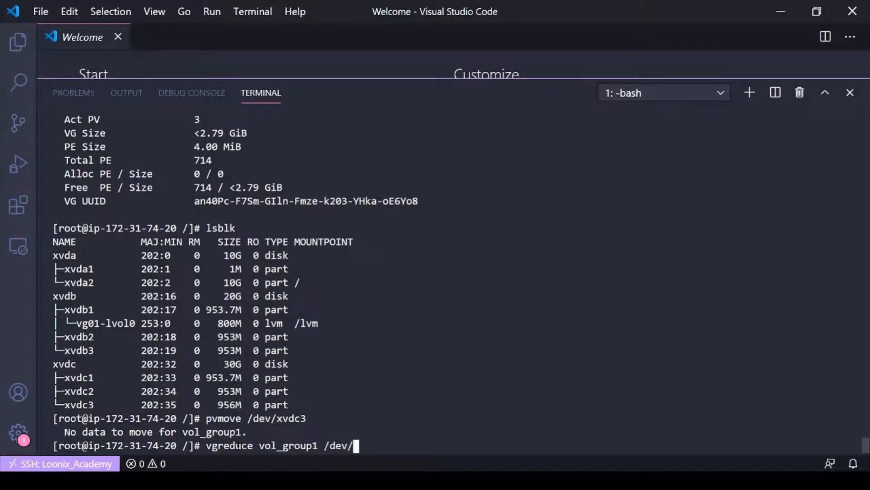
pyautogui.write('cvdb')
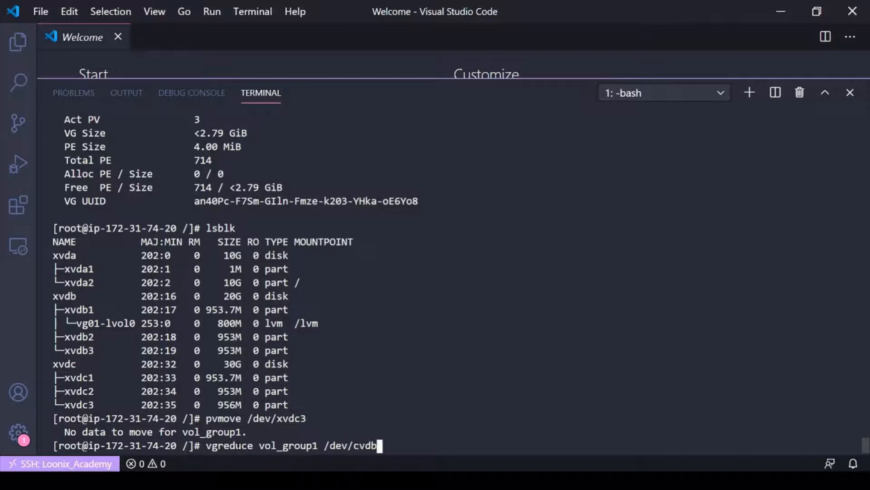
pyautogui.press('Backspace')
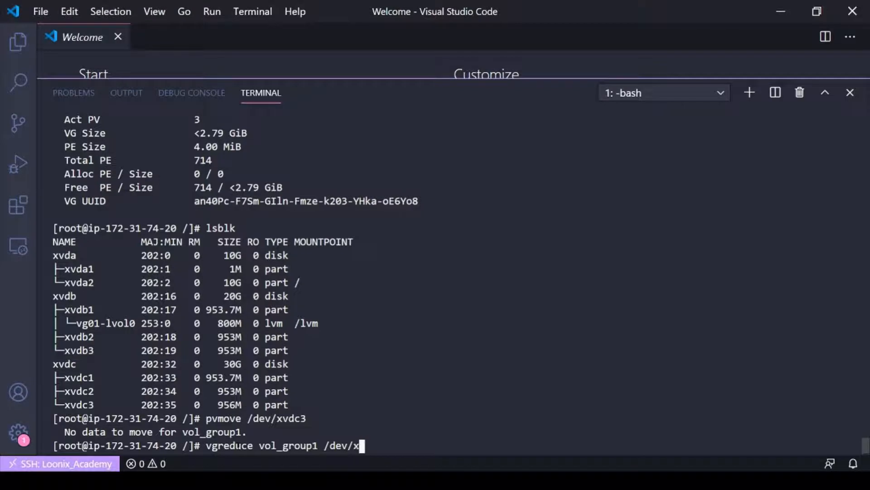
pyautogui.write('vdb3')
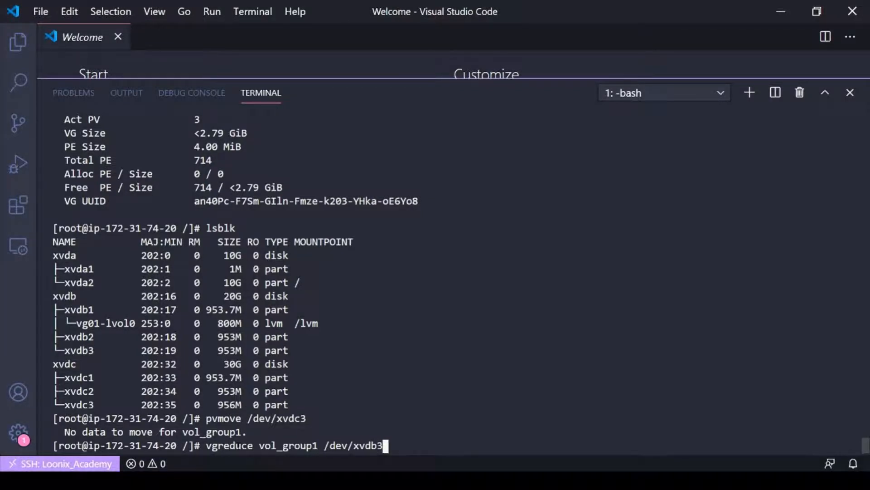
pyautogui.press('Return')
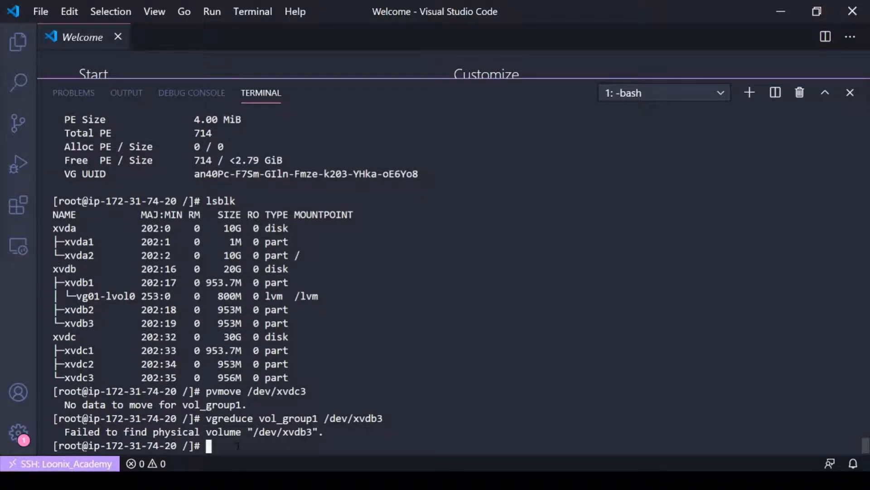
# Rerun vgreduce with /dev/xvdc3, removing it from vol_group1.
pyautogui.write('vgreduce vol_group1 /dev/xvdb3')
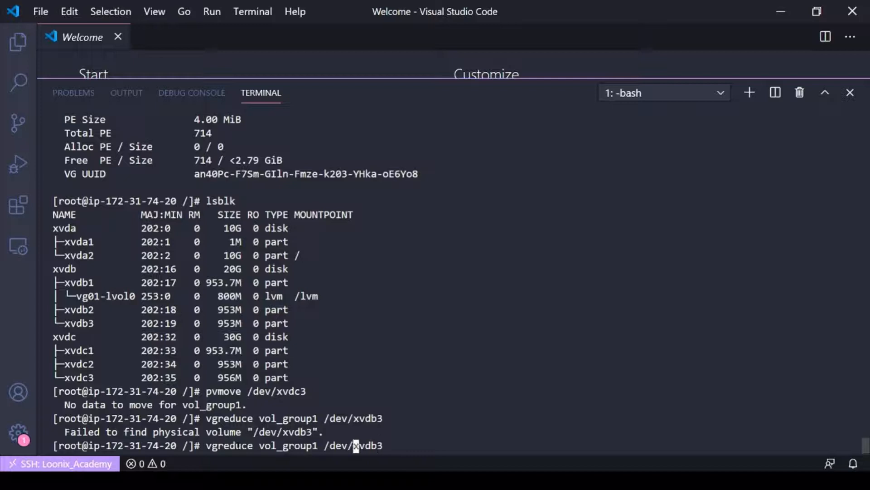
pyautogui.write('c')
pyautogui.press('Return')
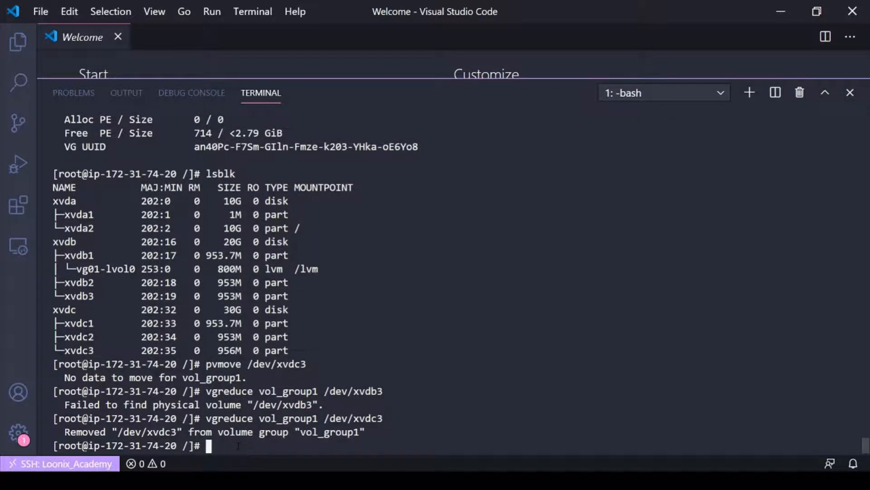
pyautogui.doubleClick(235, 432)
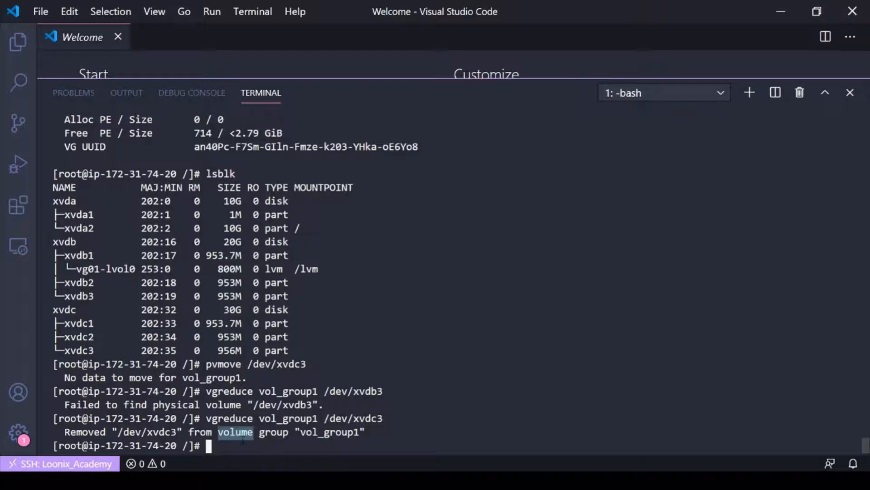
pyautogui.write('vd')
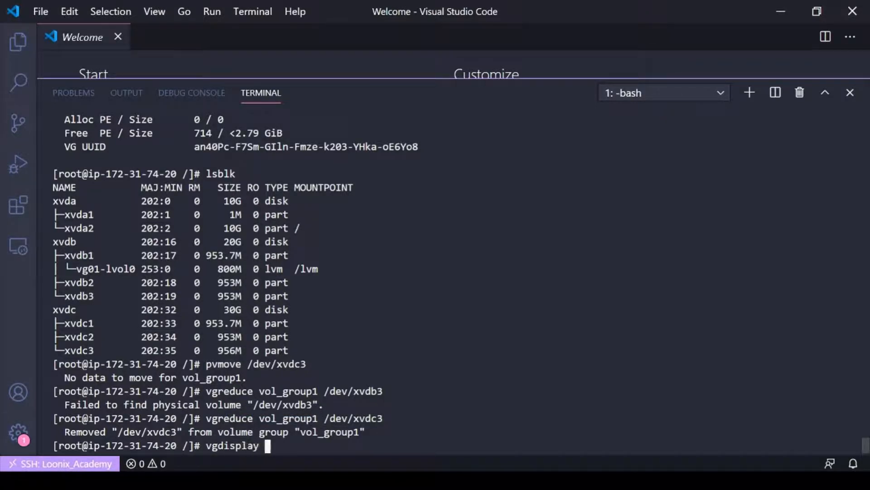
# Run vgdisplay vol_group1, confirming 2 physical volumes and under 1.86 GiB.
pyautogui.write('vol_grou')
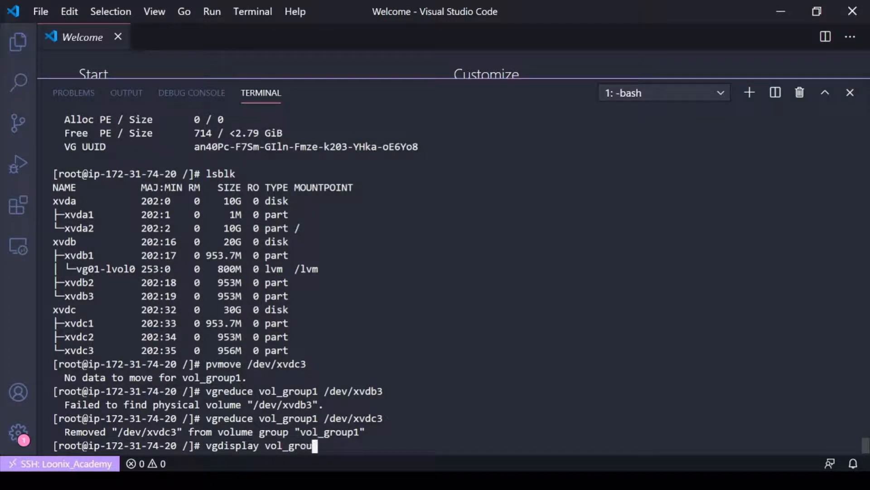
pyautogui.press('Return')
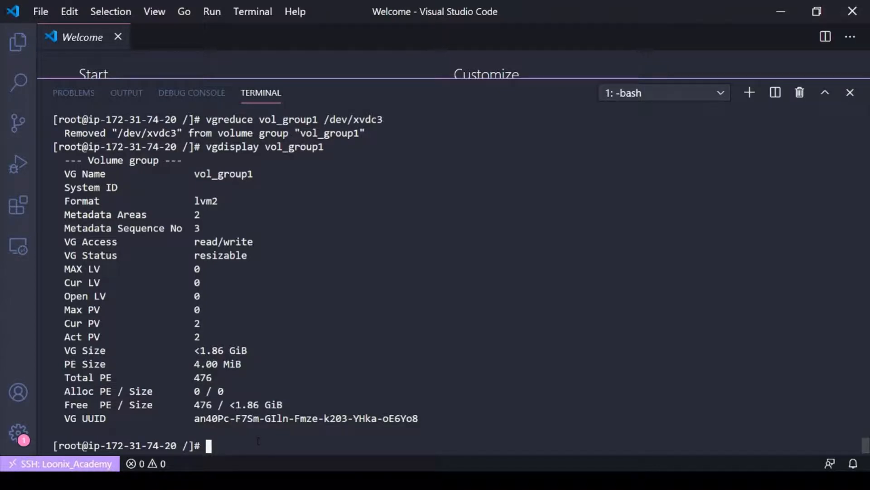
pyautogui.write('lvcreate')
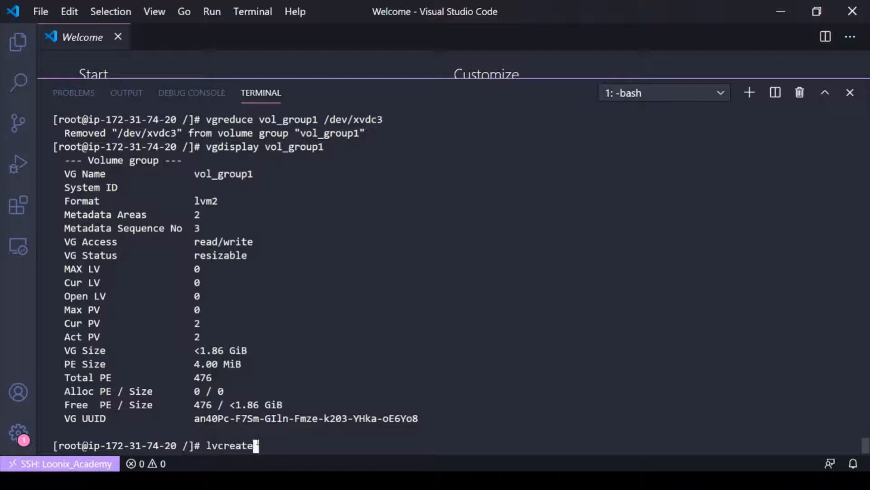
# Run lvcreate -L 400M /dev/vol_group1 to create lvol0.
pyautogui.write('-L')
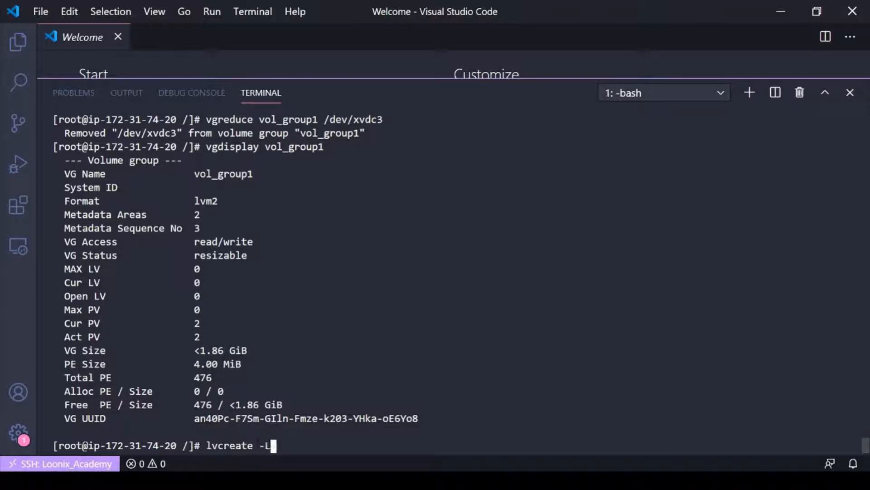
pyautogui.write('4')
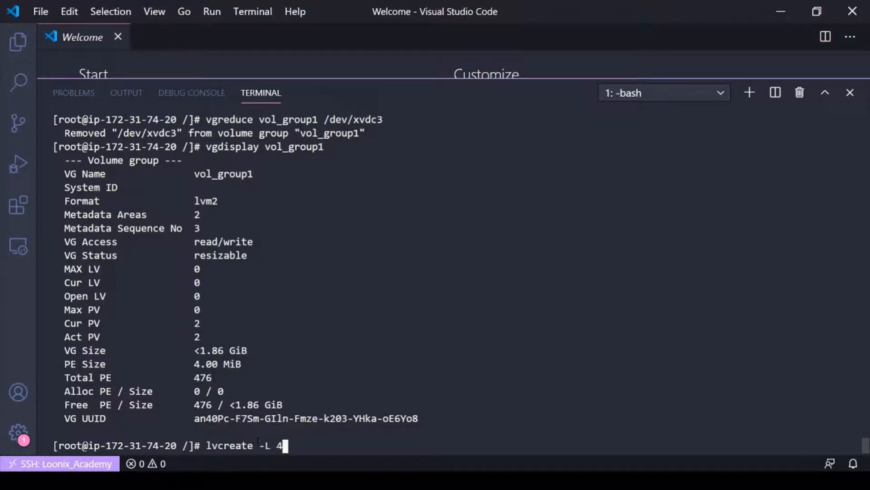
pyautogui.write('00M')
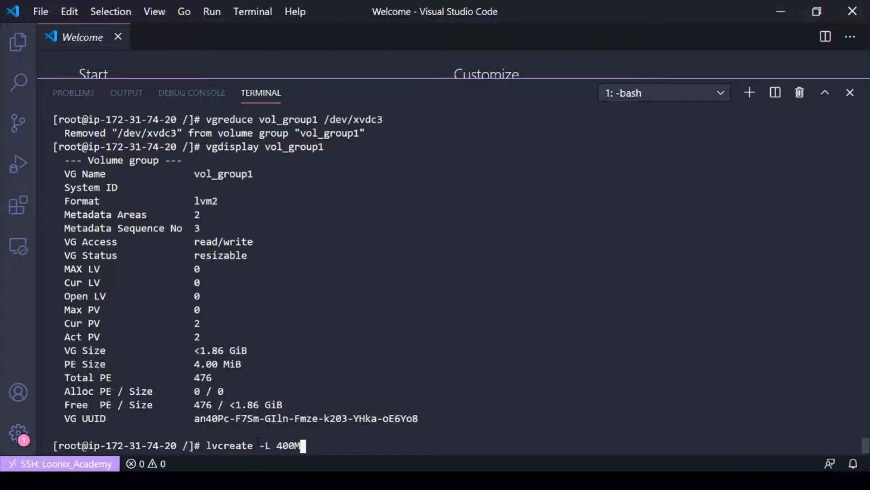
pyautogui.write('/de')
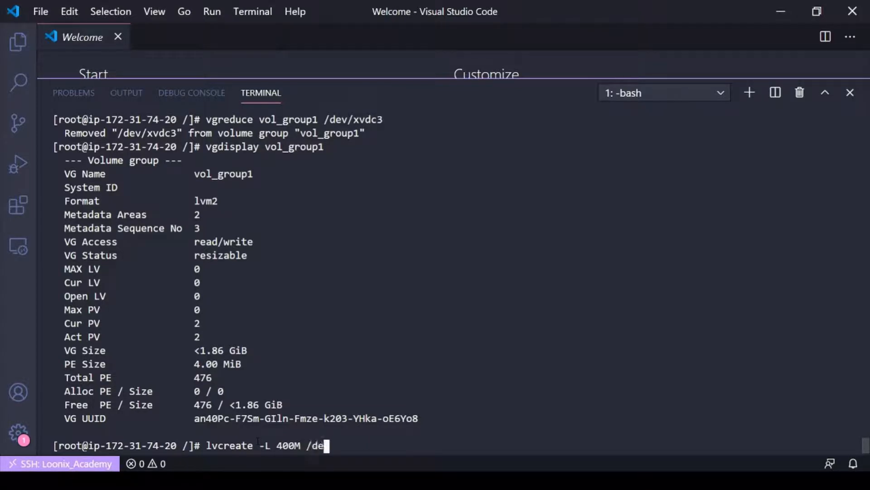
pyautogui.press('BackSpace')
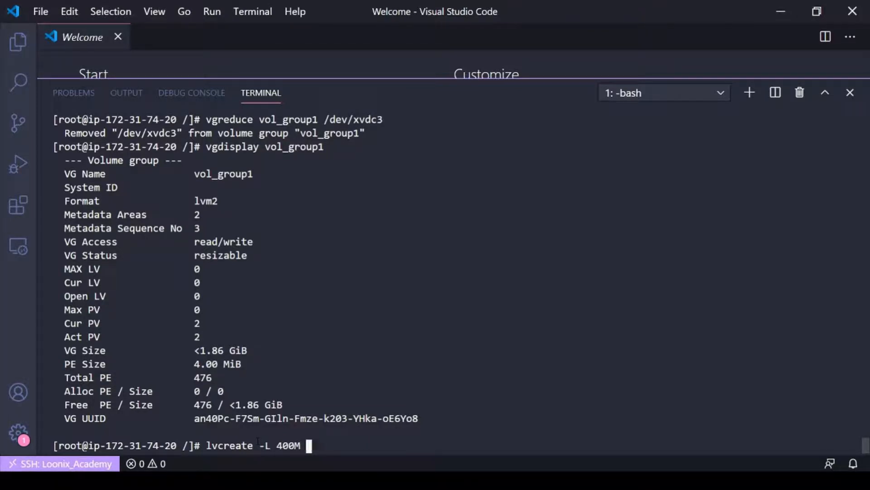
pyautogui.write('/dev/v')
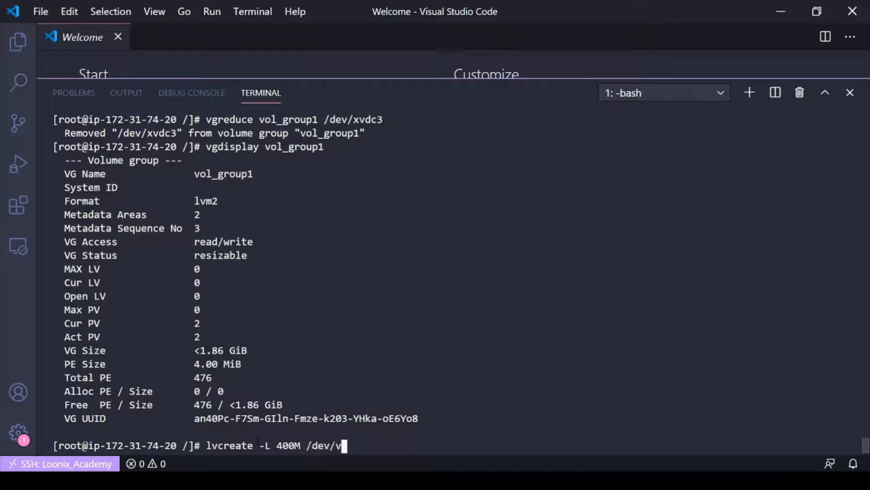
pyautogui.write('ol_gr')
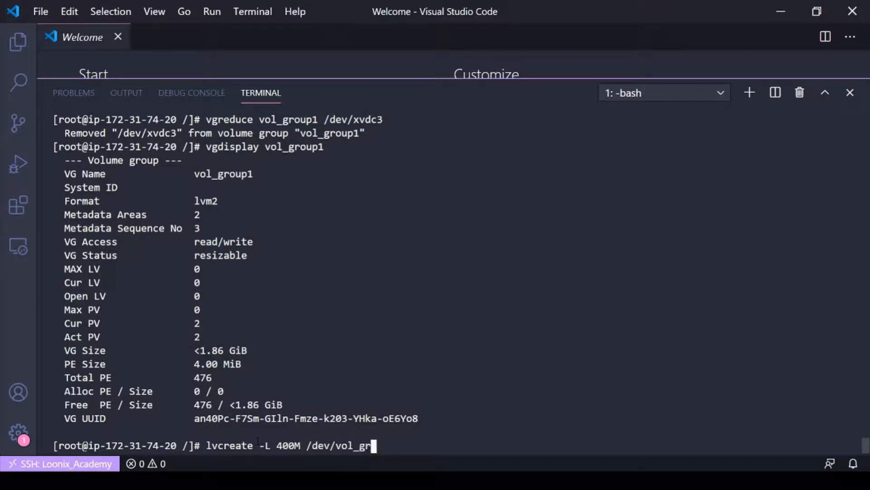
pyautogui.press('Return')
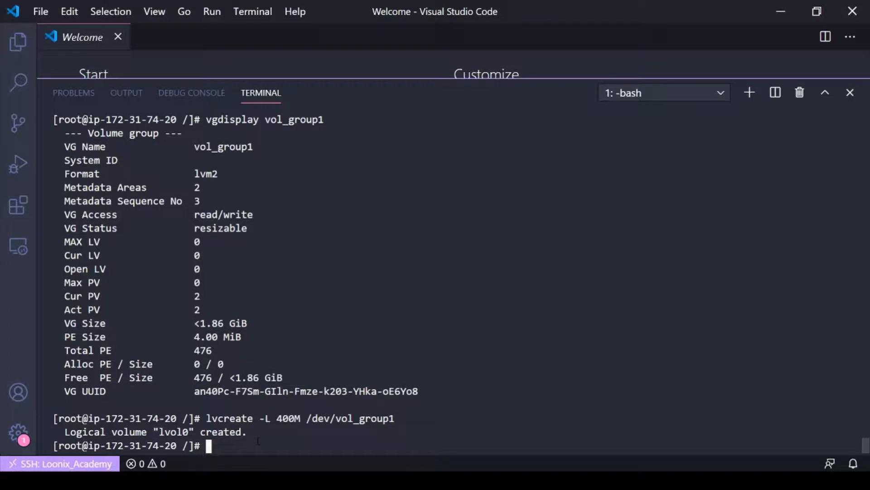
pyautogui.write('lvdisplay')
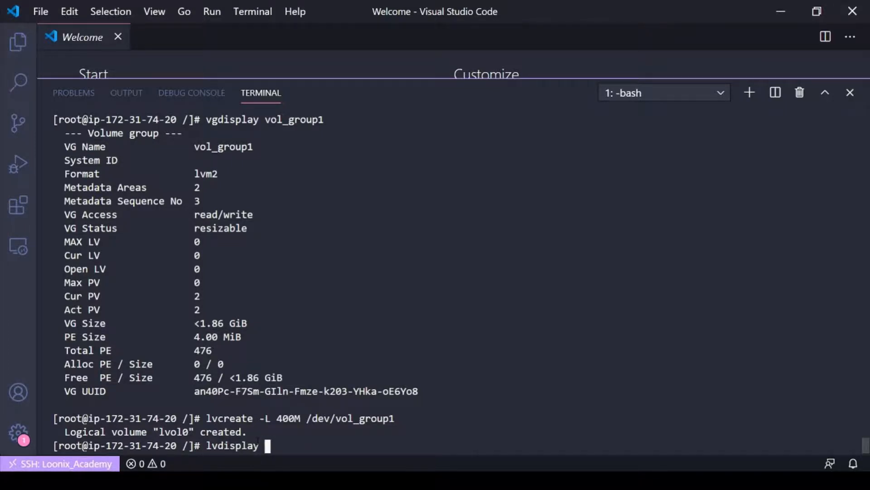
# Display lvol0 with lvdisplay /dev/vol_group1/lvol0 after the short-name attempt fails.
pyautogui.write('vol_gr')
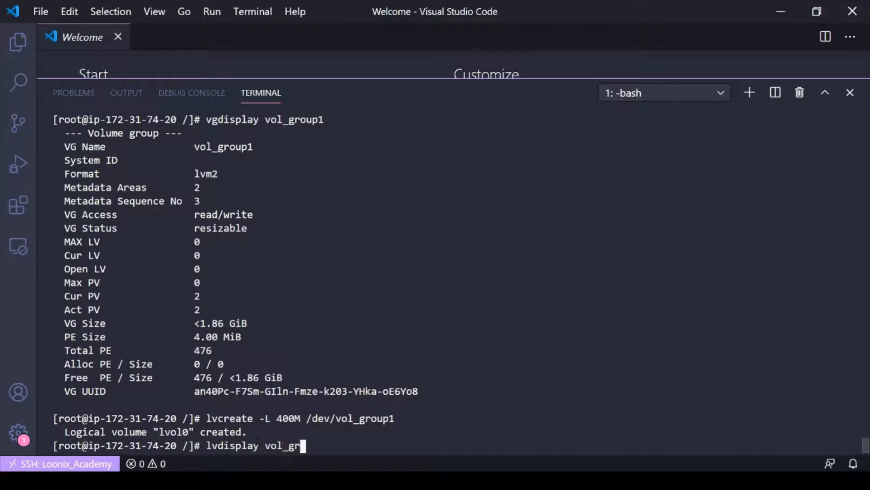
pyautogui.press('Backspace')
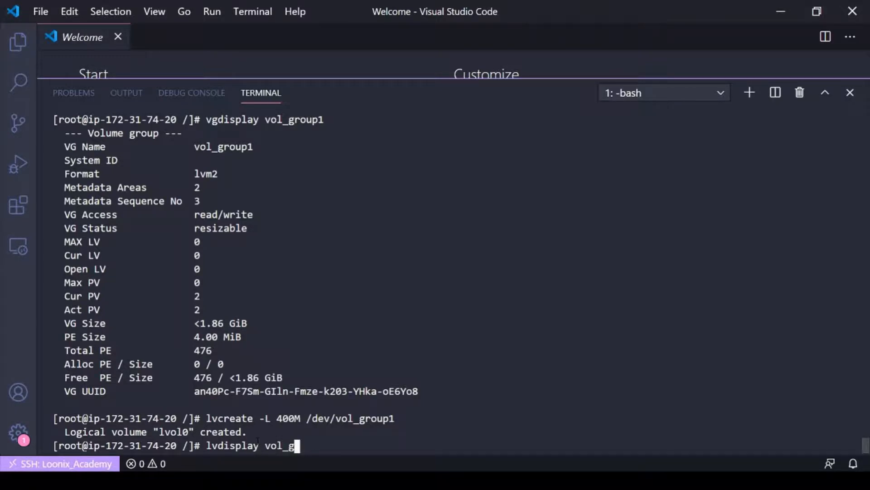
pyautogui.press('BackSpace')
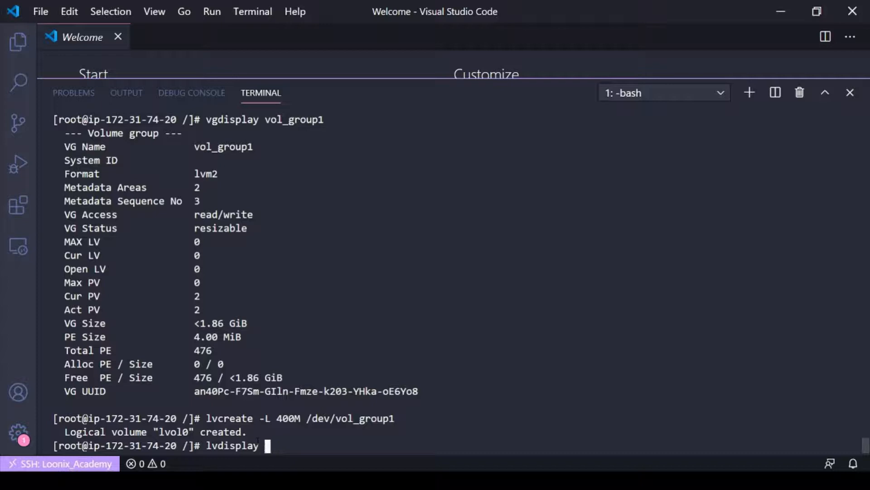
pyautogui.write('lv')
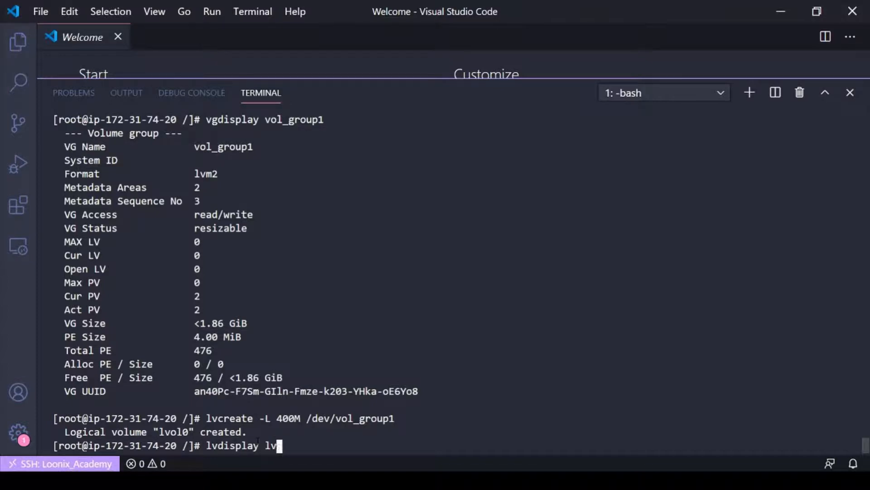
pyautogui.press('Return')
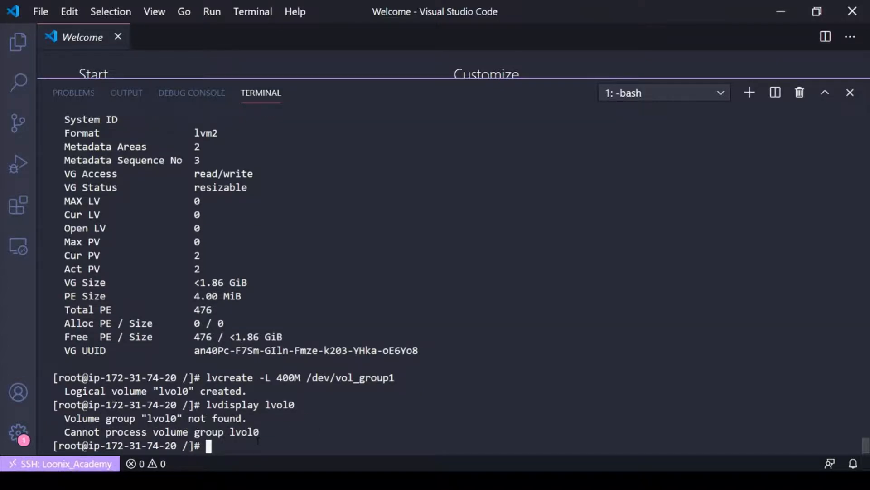
pyautogui.write('lvdisplay lvol0')
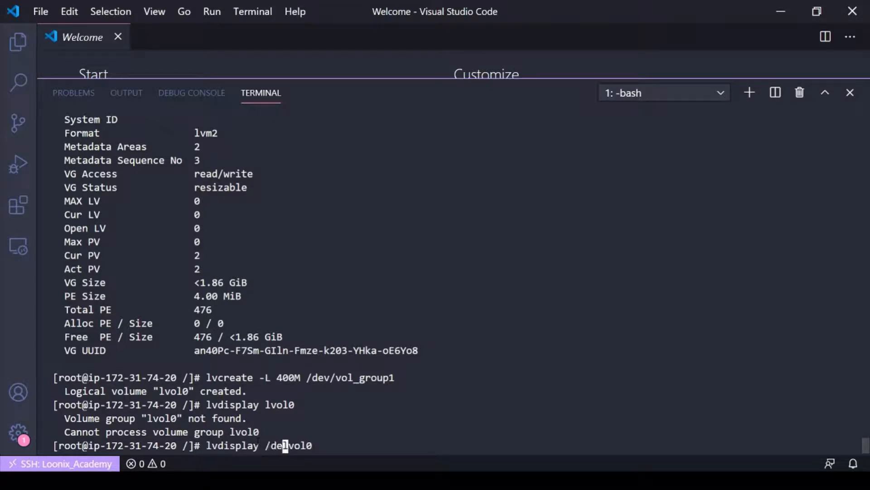
pyautogui.write('vol_group1')
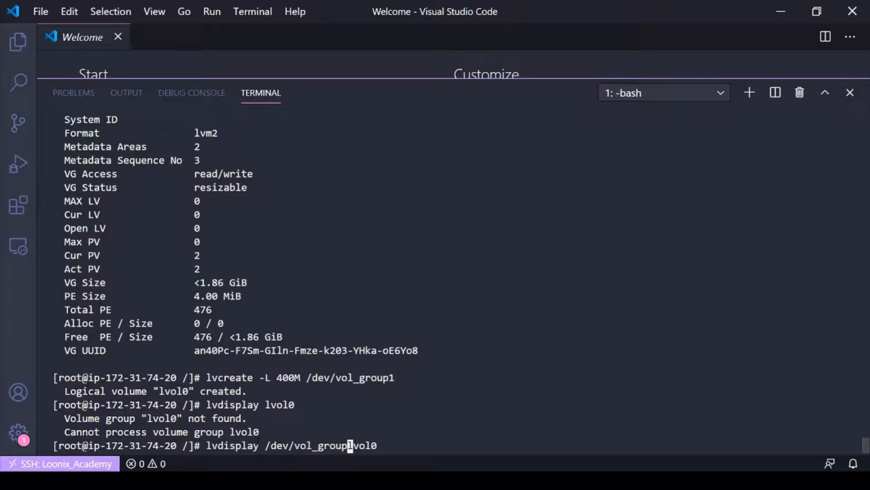
pyautogui.press('Return')
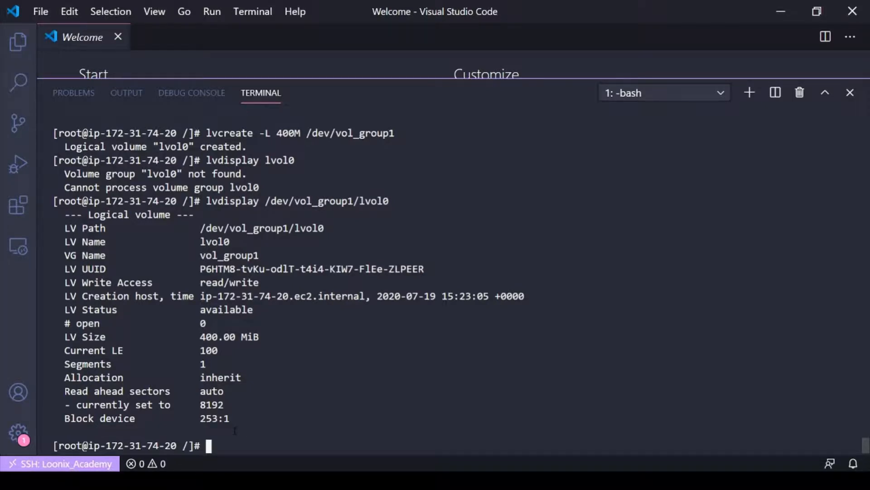
pyautogui.write('lvextend')
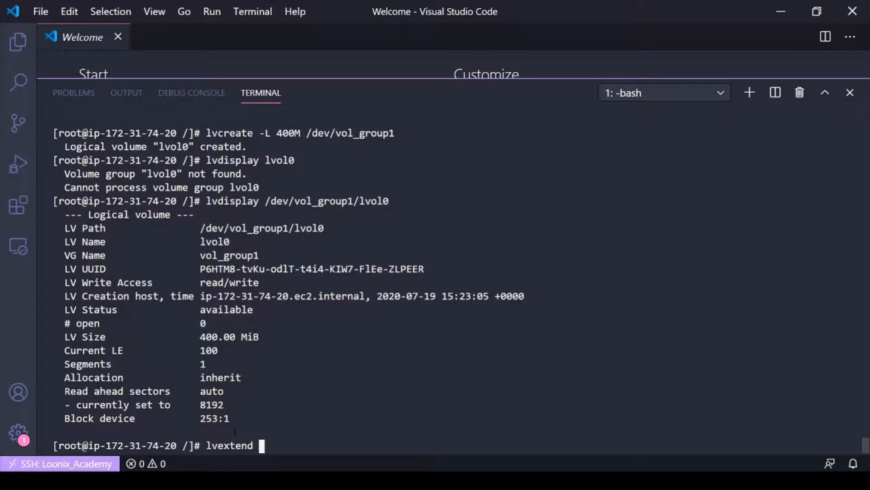
# Run lvextend -L +400M /dev/vol_group1/lvol0, growing lvol0 to 800 MiB.
pyautogui.write('-L')
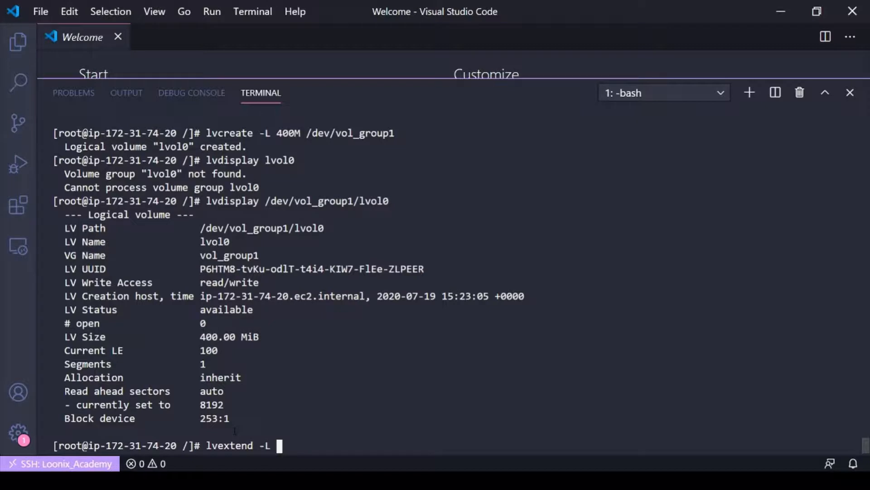
pyautogui.write('+')
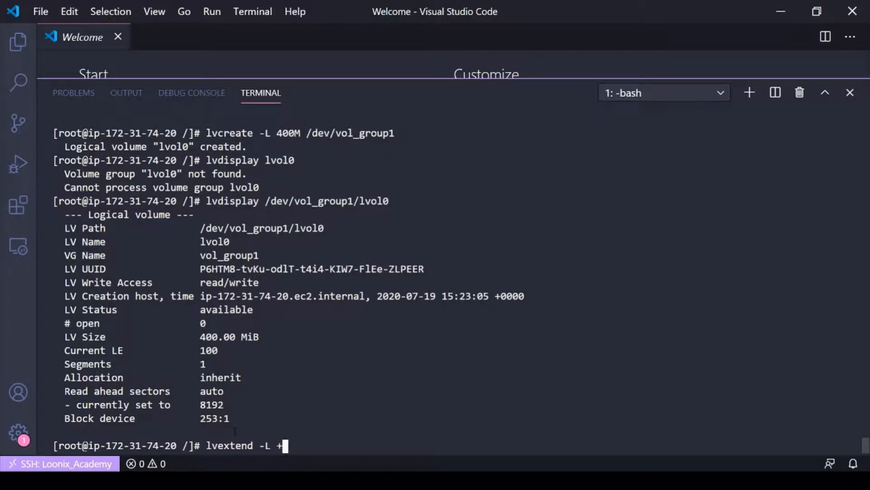
pyautogui.write('400M')
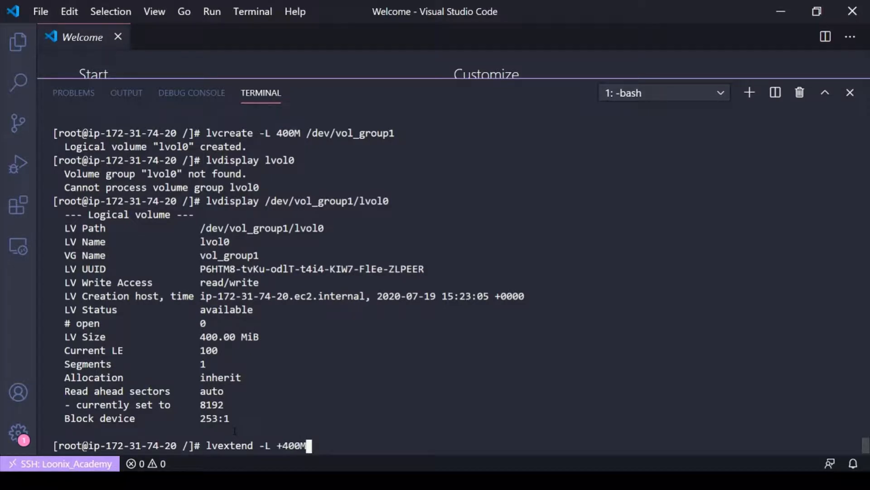
pyautogui.write('/de')
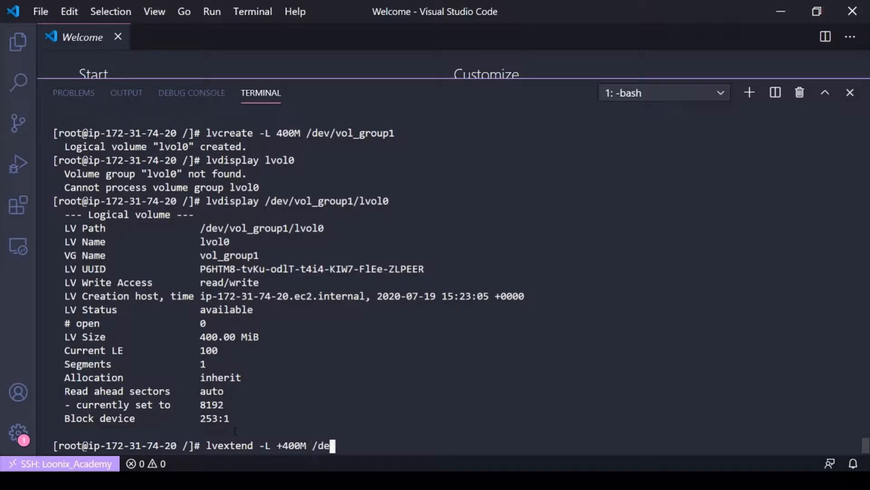
pyautogui.write('v/')
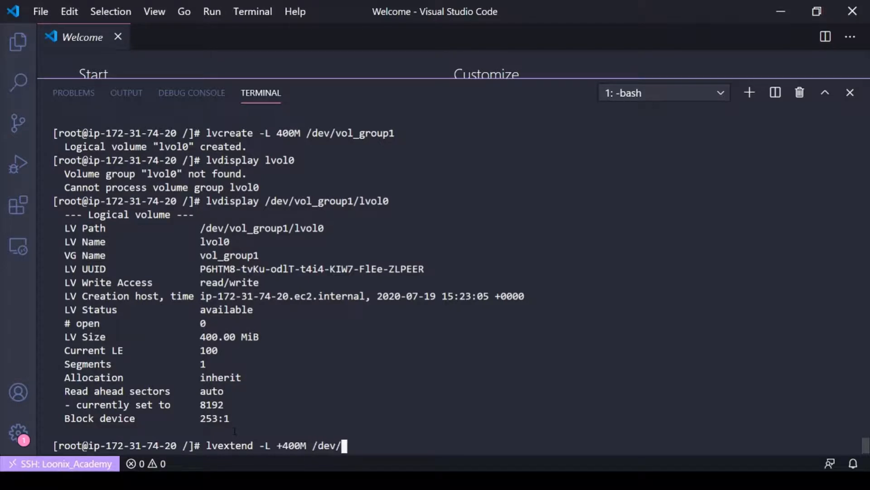
pyautogui.write('vol_g')
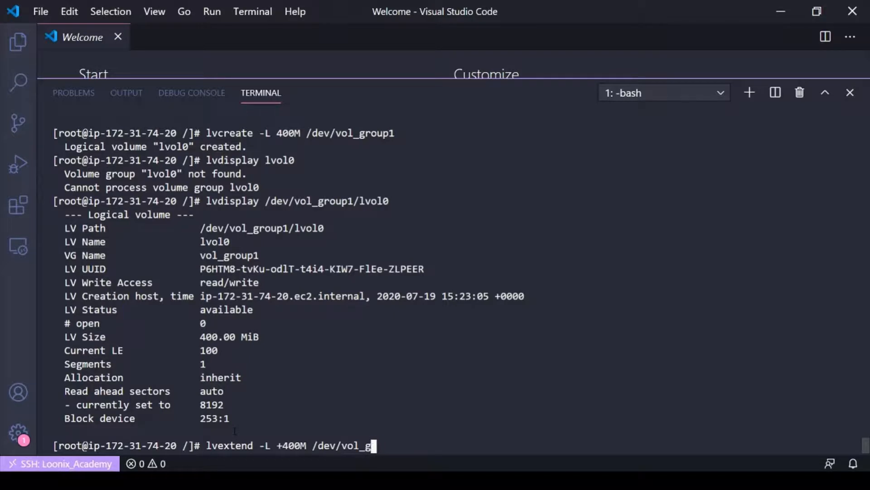
pyautogui.write('roup1/')
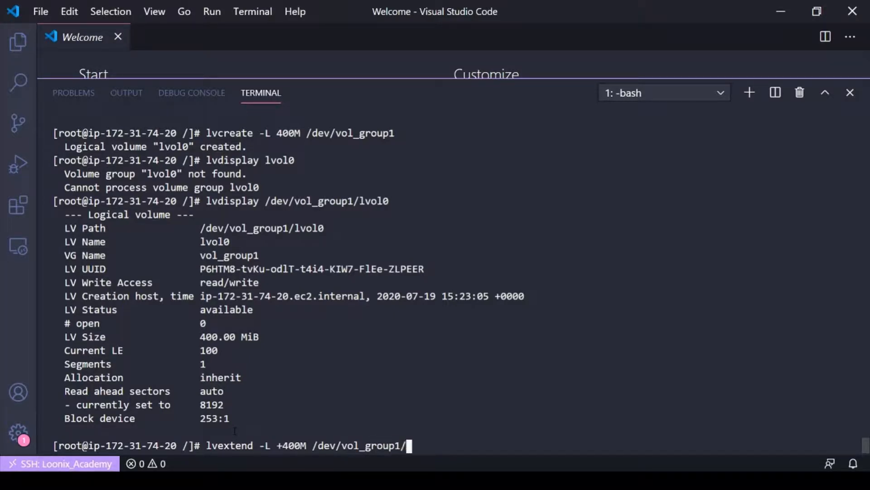
pyautogui.write('lvol0')
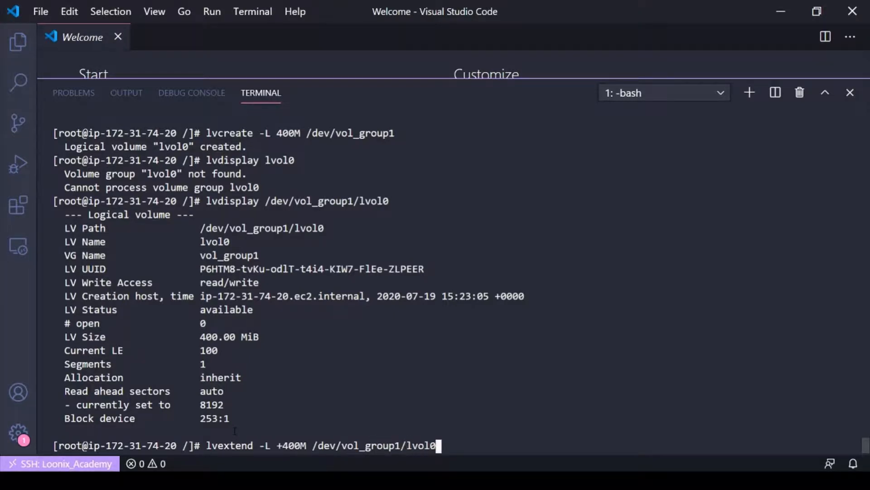
pyautogui.press('Return')
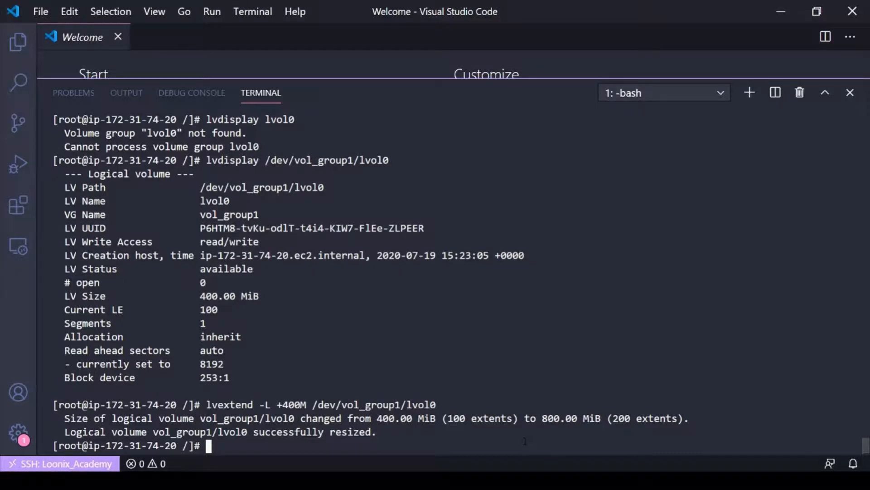
pyautogui.write('df -h')
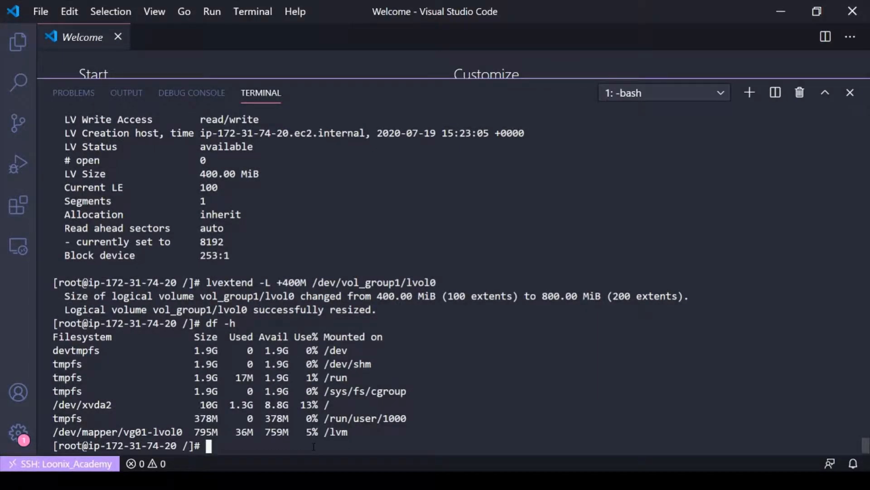
# Create the test directory and format /dev/vol_group1/lvol0 with an XFS filesystem.
pyautogui.write('mkdir')
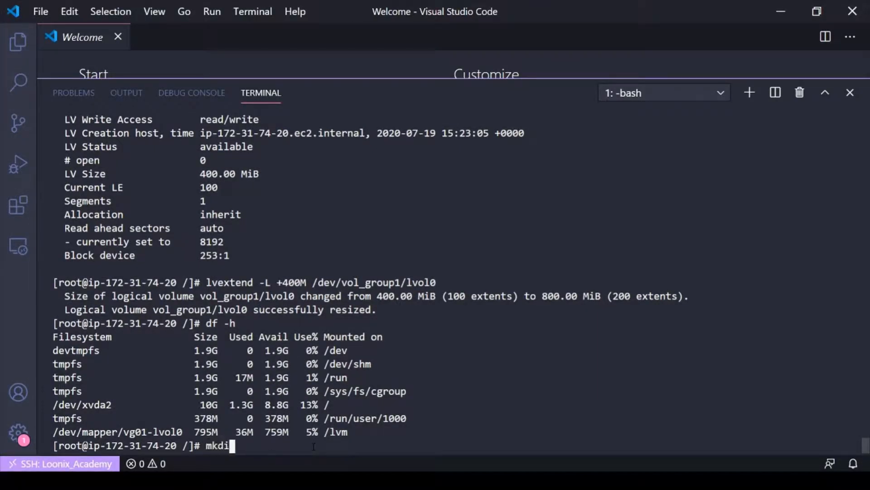
pyautogui.write('r test')
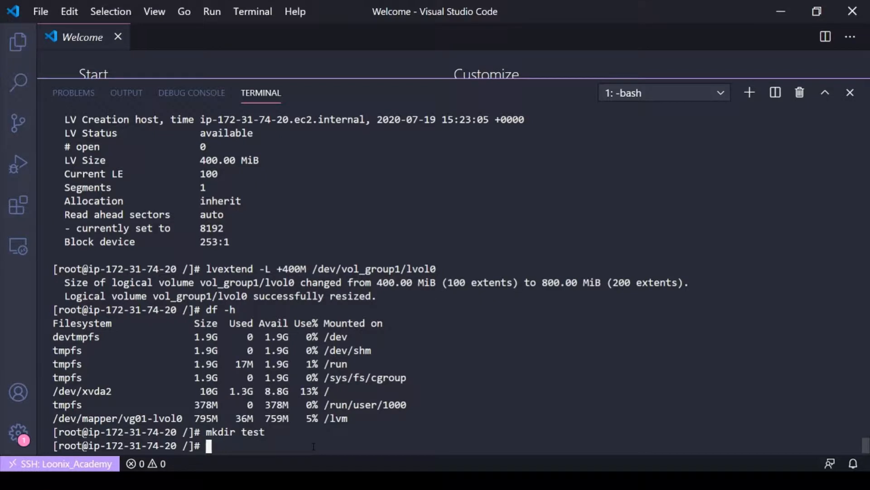
pyautogui.write('mkfs -t')
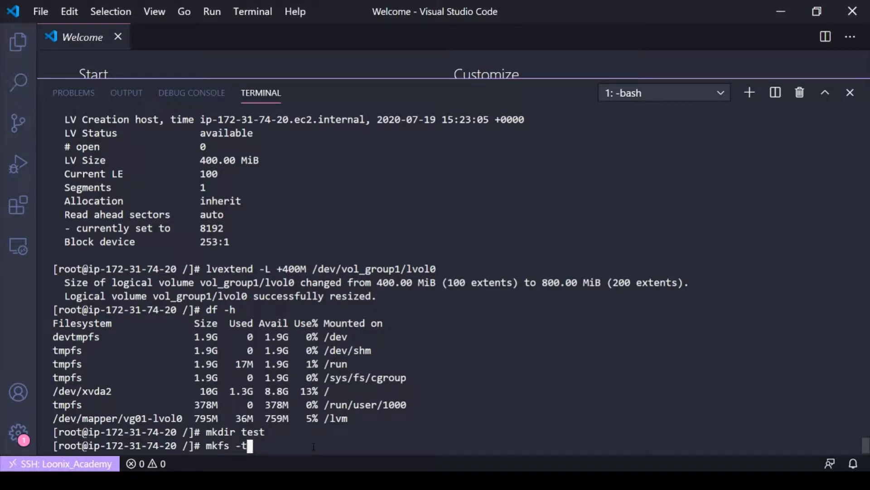
pyautogui.write('xfs')
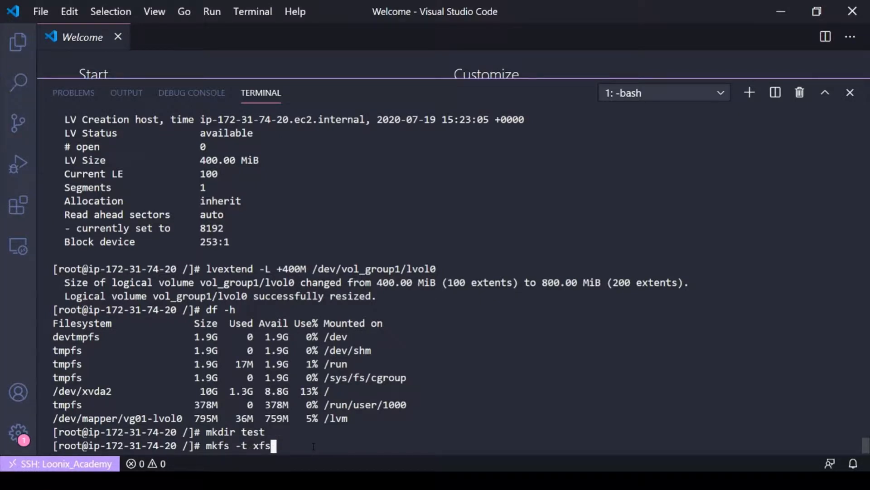
pyautogui.write('/de')
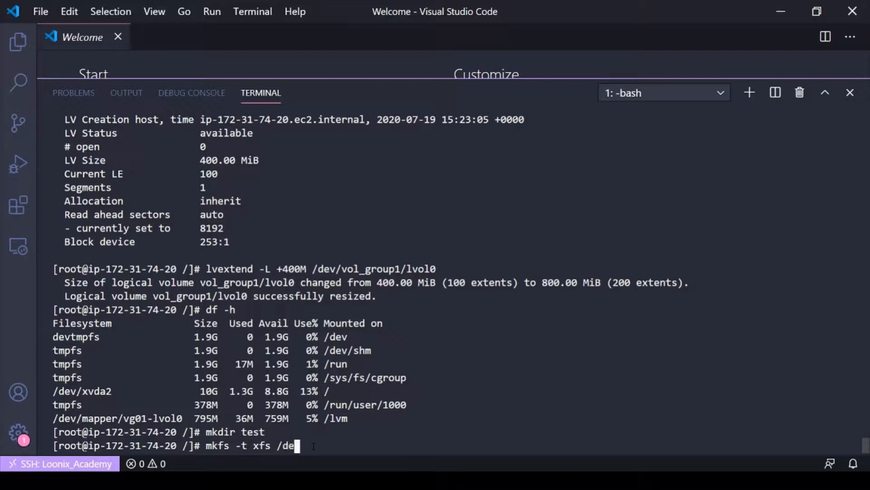
pyautogui.write('v/vol_group')
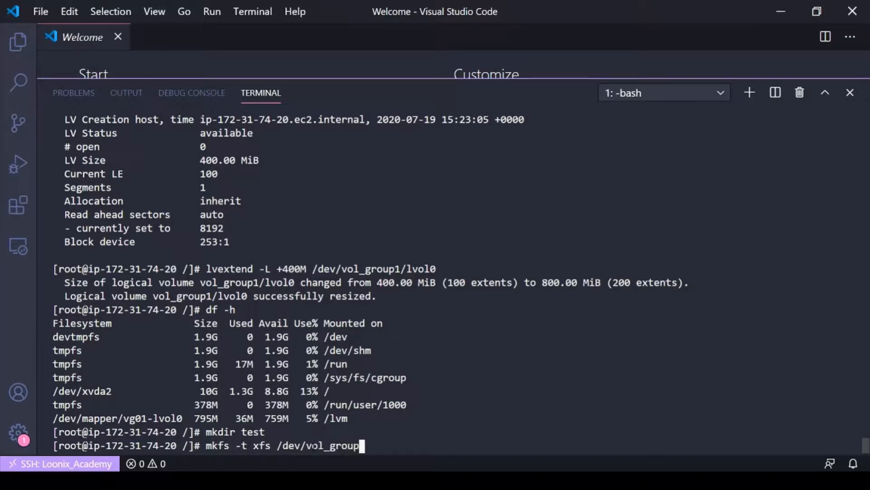
pyautogui.write('1/l')
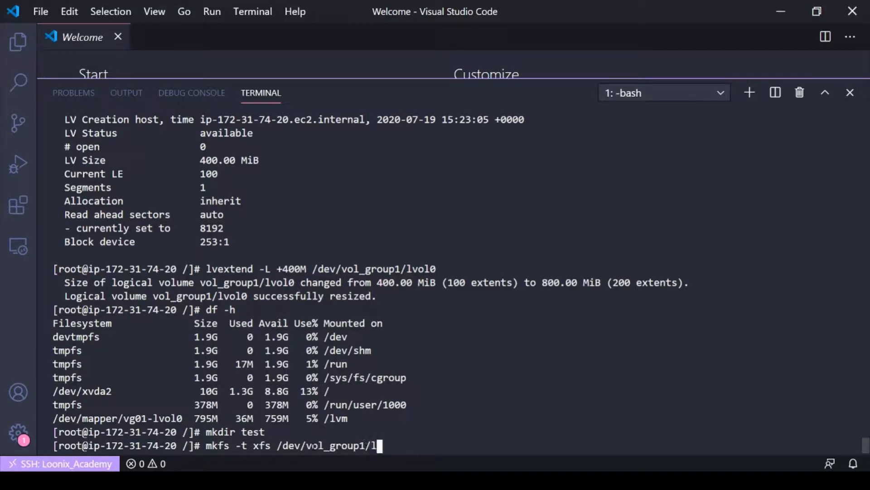
pyautogui.write('vol0')
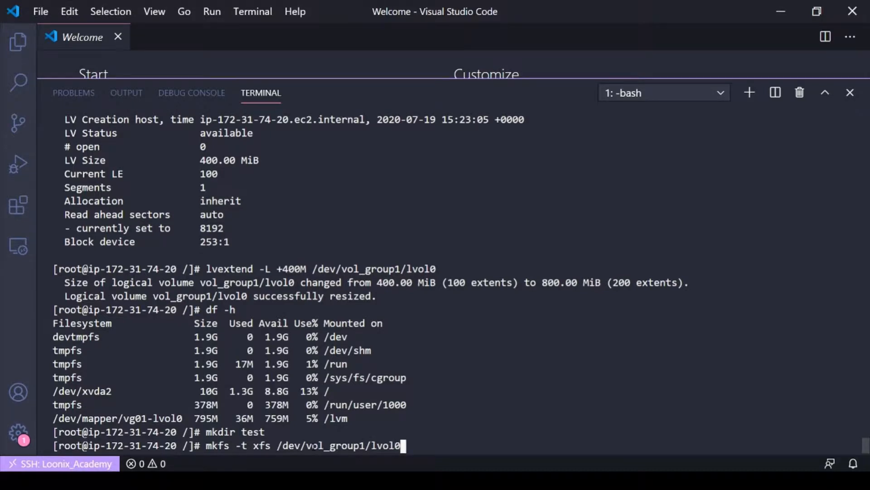
pyautogui.press('Return')
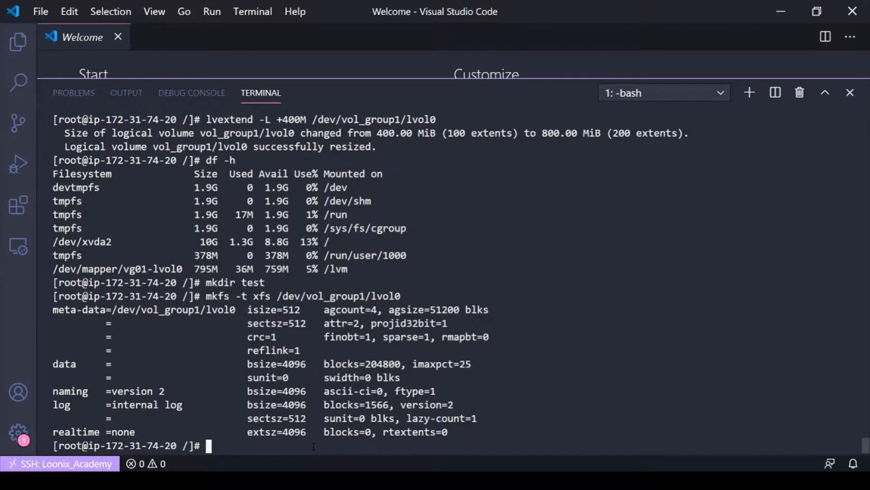
# Enter the mount command for /dev/vol_group1/lvol0 onto /test.
pyautogui.write('mount')
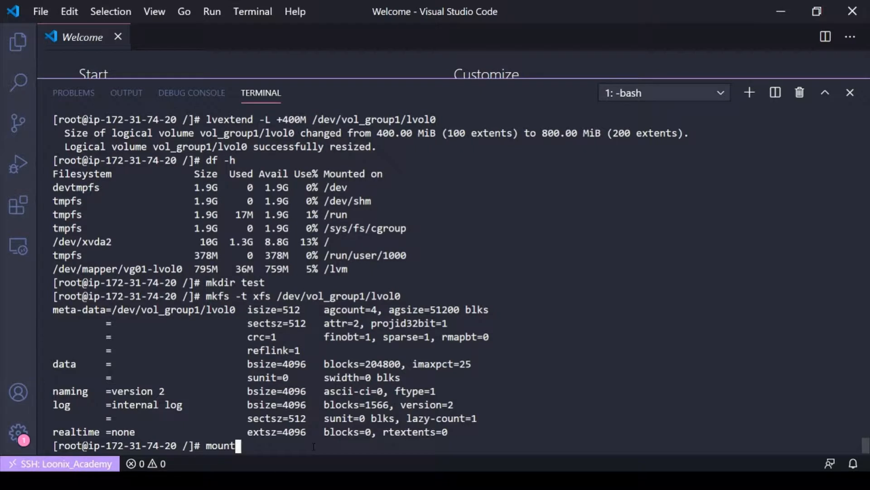
pyautogui.write('/dev/')
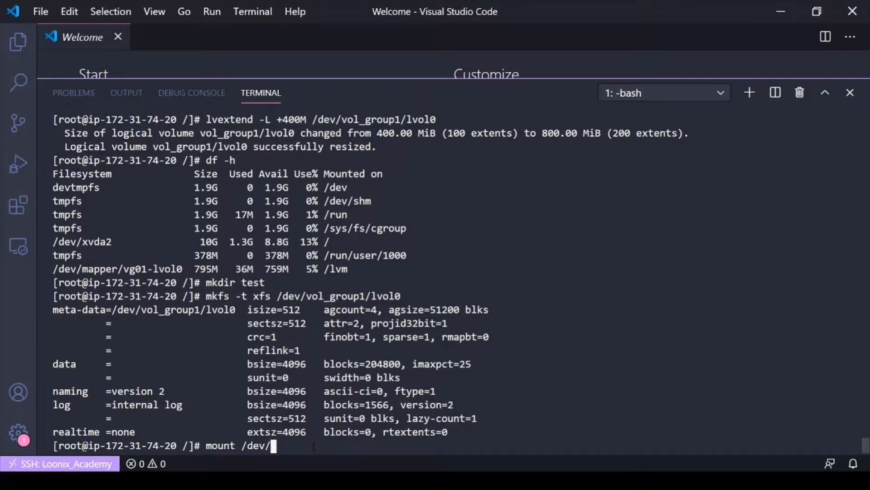
pyautogui.write('vol_group')
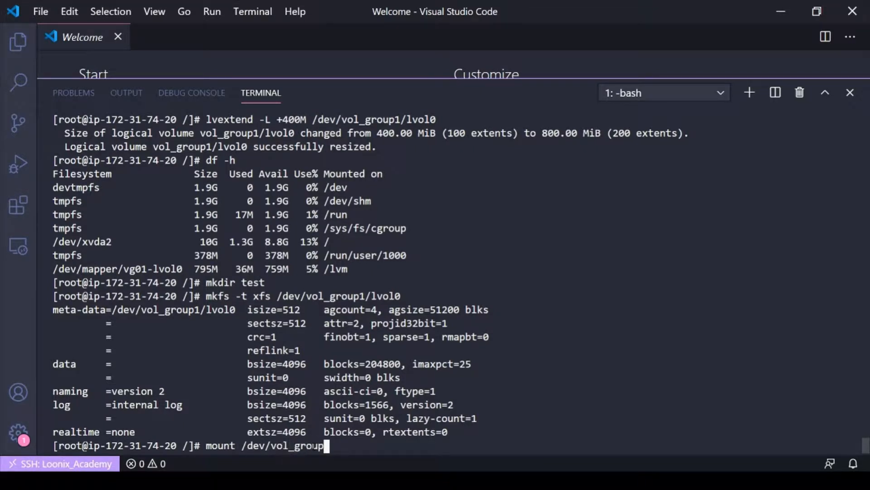
pyautogui.write('1')
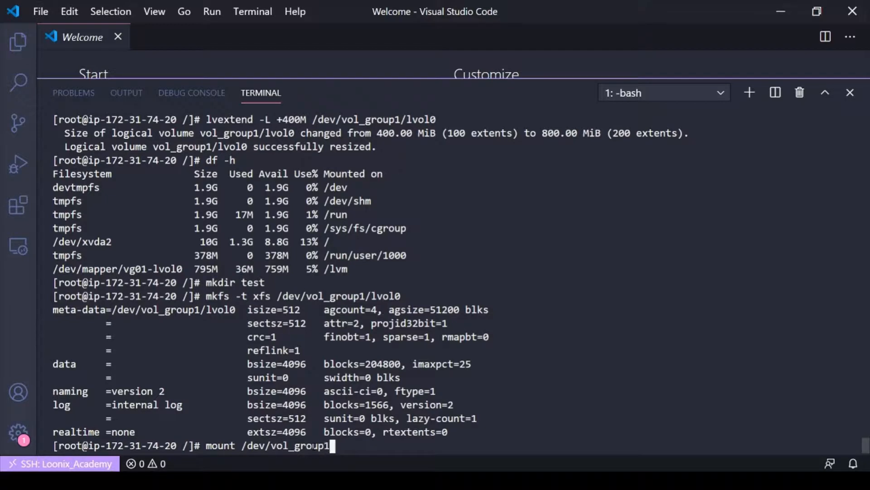
pyautogui.write('/')
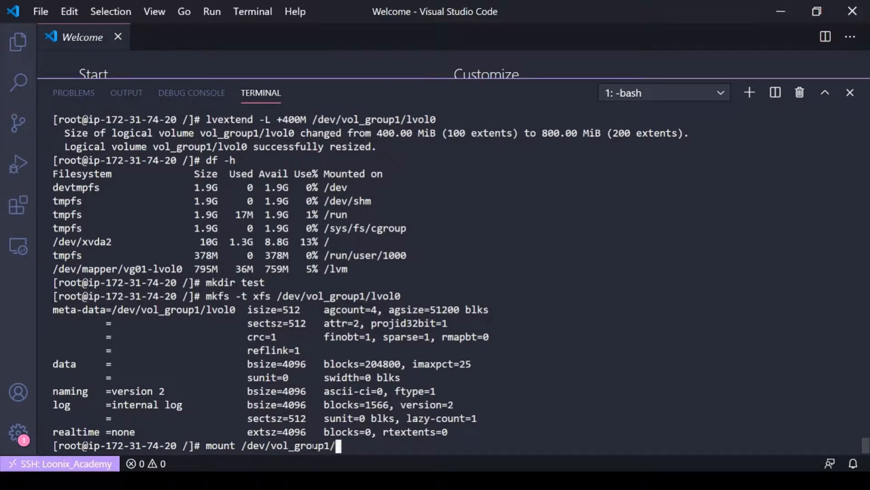
pyautogui.write('lvol0 /test')
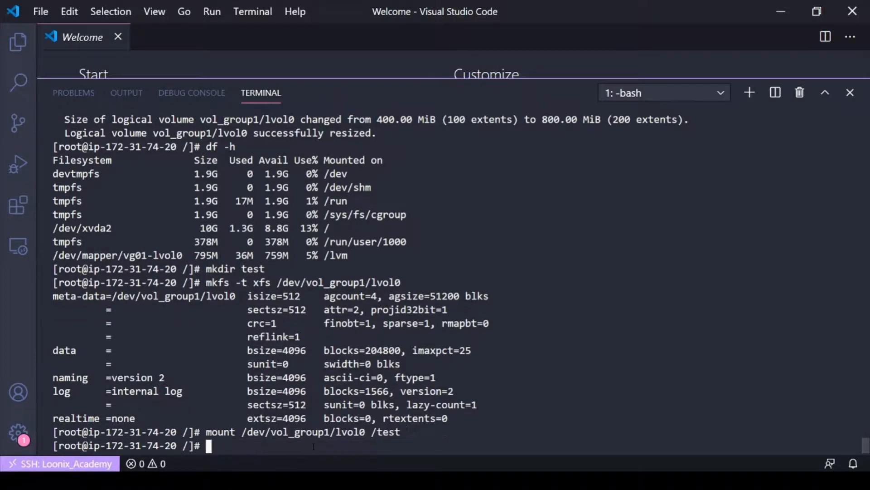
# Check mounts with df, then extend /dev/vol_group1/lvol0 by +200M to 1000 MiB.
pyautogui.write('df -h')
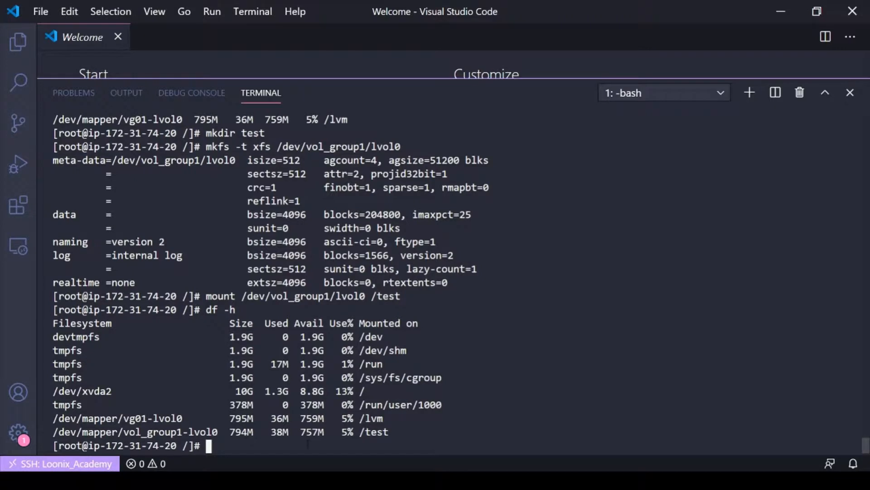
pyautogui.write('lvextend')
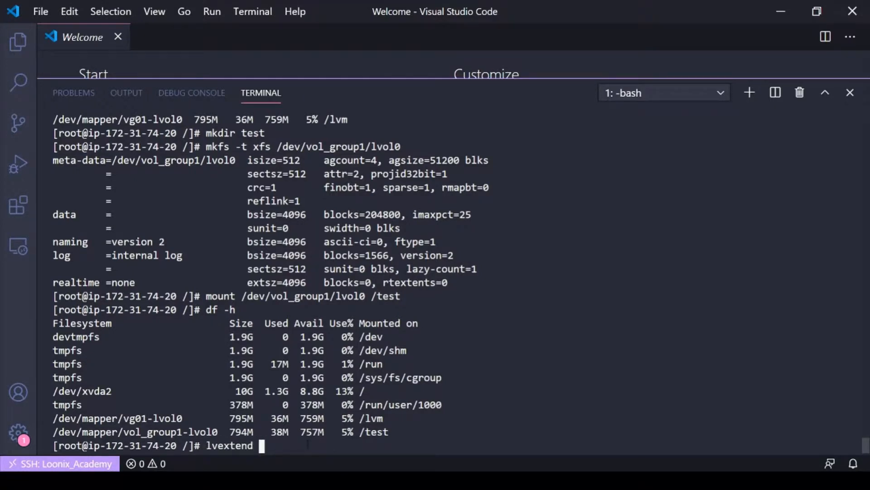
pyautogui.write('-L +')
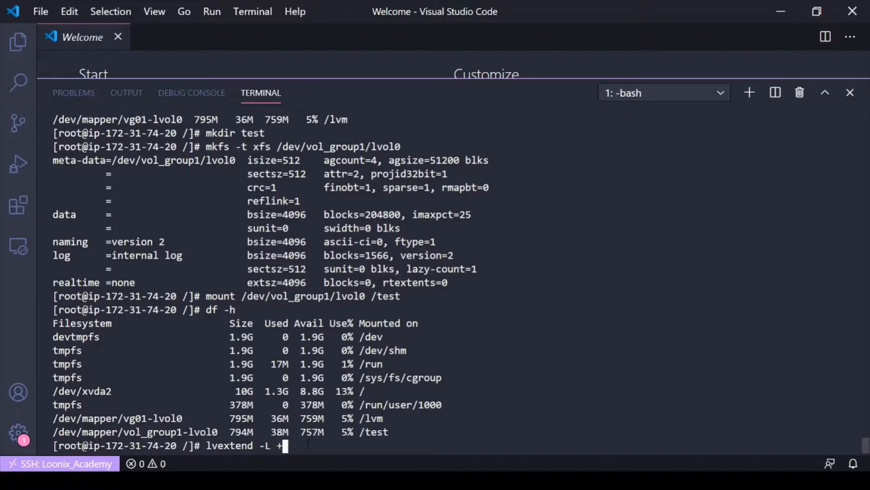
pyautogui.write('200')
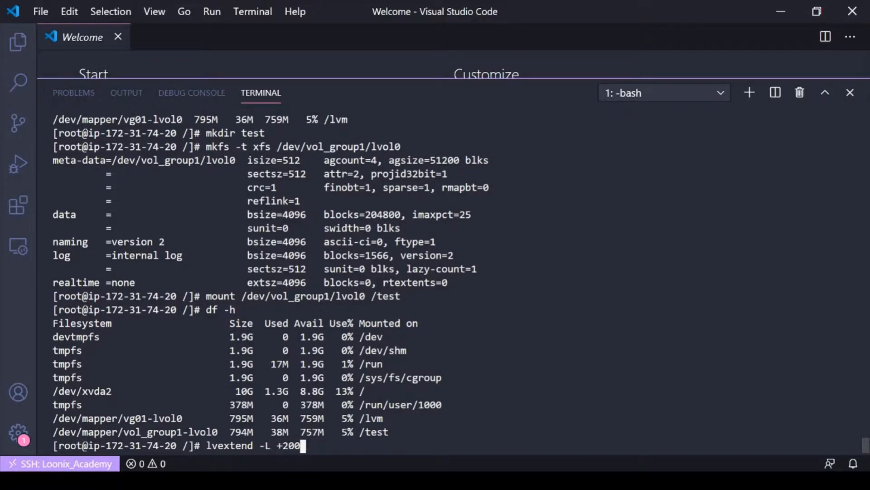
pyautogui.write('M /dev/')
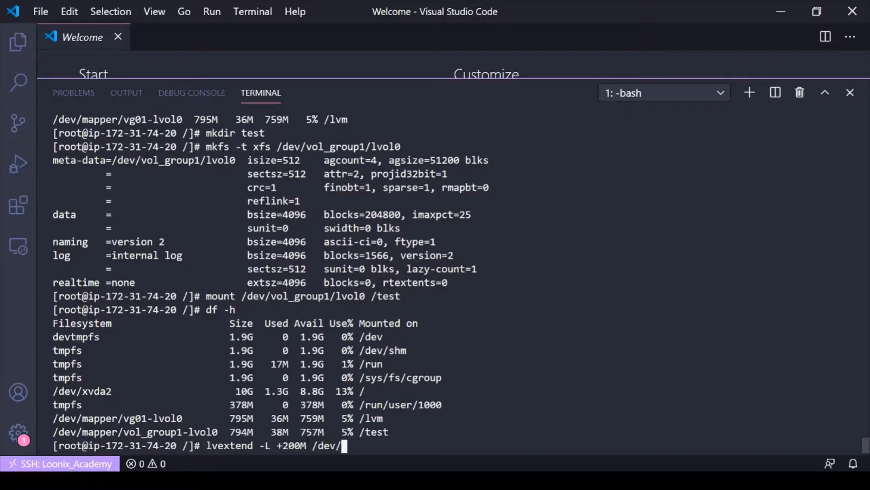
pyautogui.write('vol_gr')
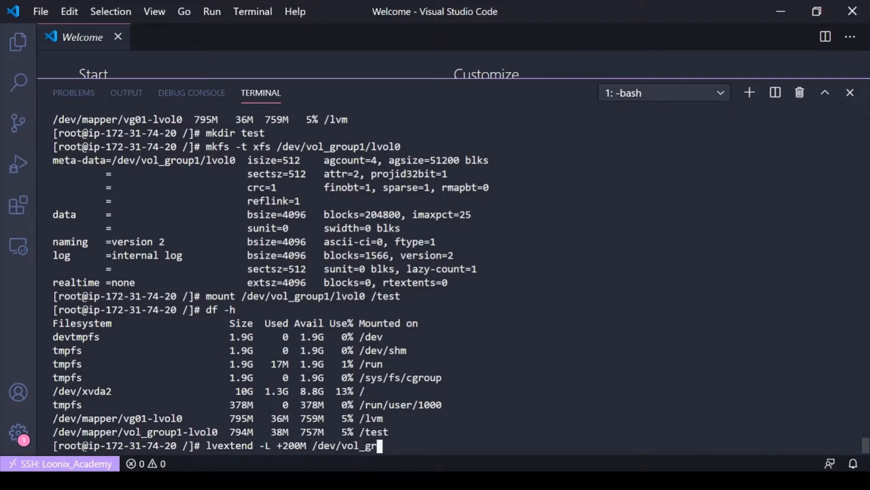
pyautogui.write('oup1/')
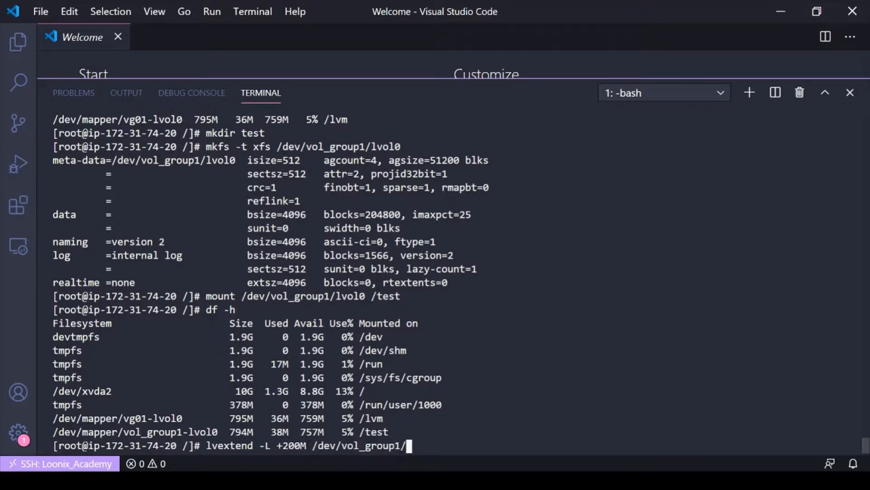
pyautogui.write('lvol0')
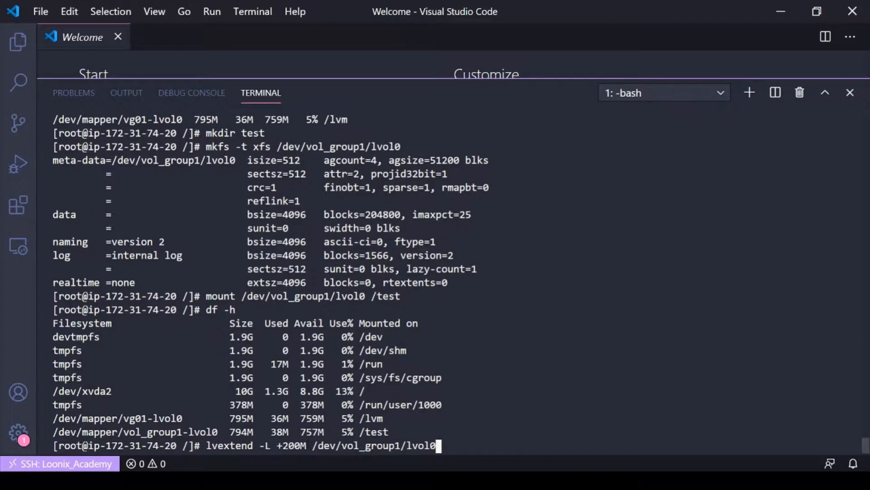
pyautogui.press('Return')
pyautogui.write('df -h')
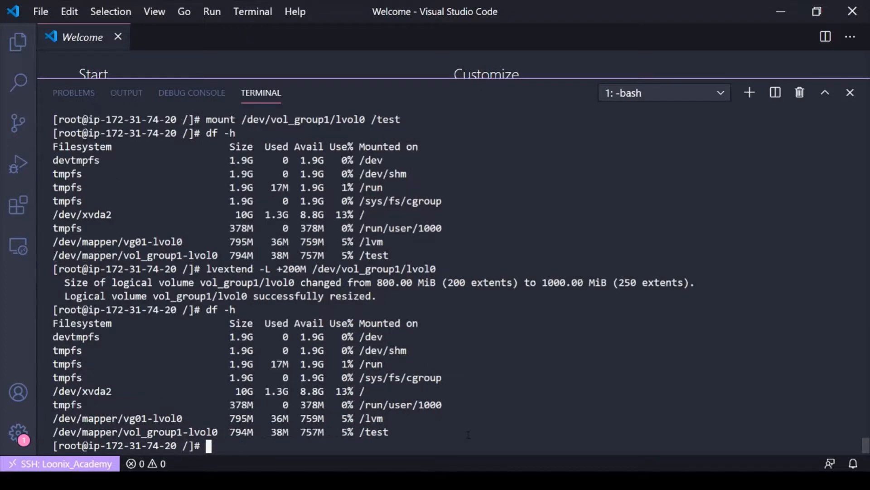
# Grow the /test XFS filesystem with xfs_growfs so it reports 994M.
pyautogui.doubleClick(310, 431)
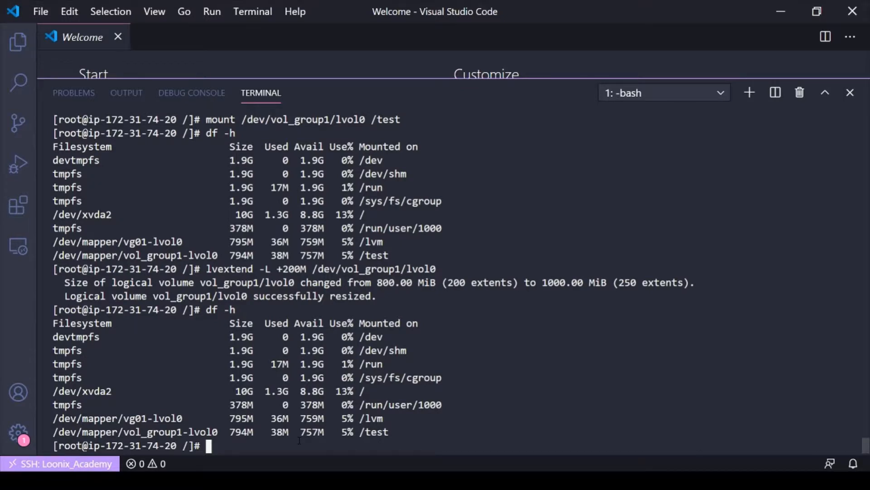
pyautogui.write('xfs_g')
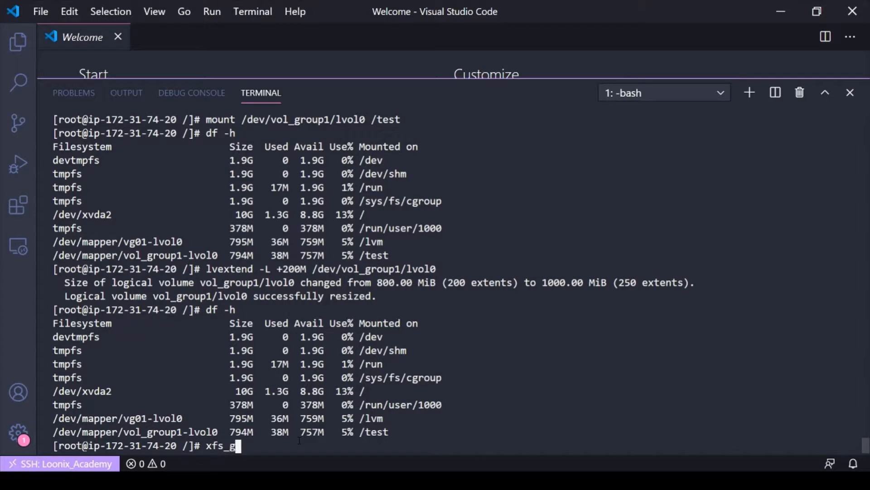
pyautogui.write('rowfs')
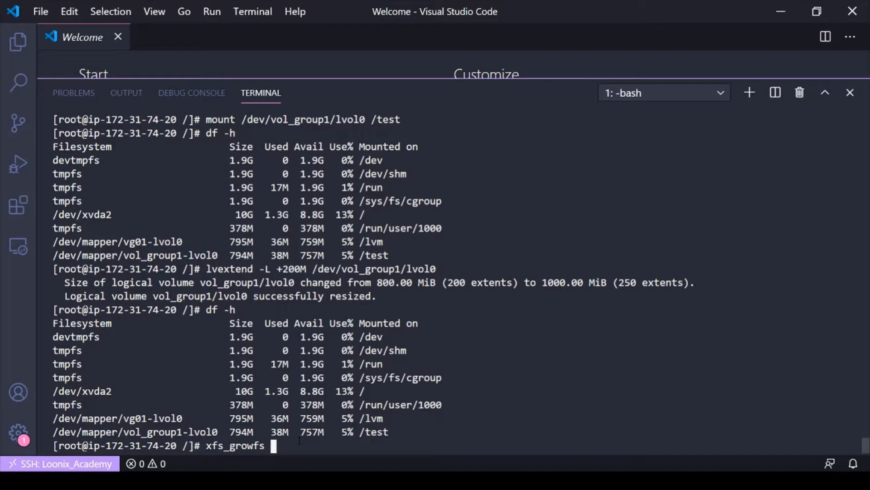
pyautogui.write('/test')
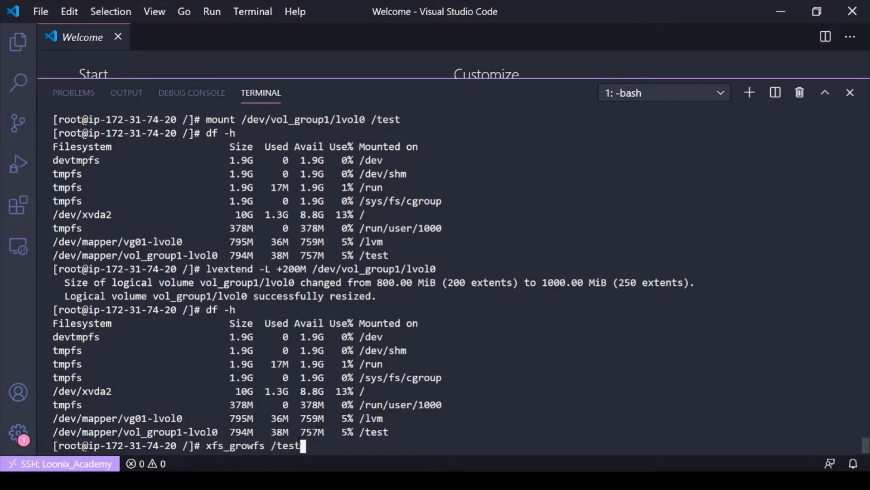
pyautogui.press('Return')
pyautogui.write('df -h')
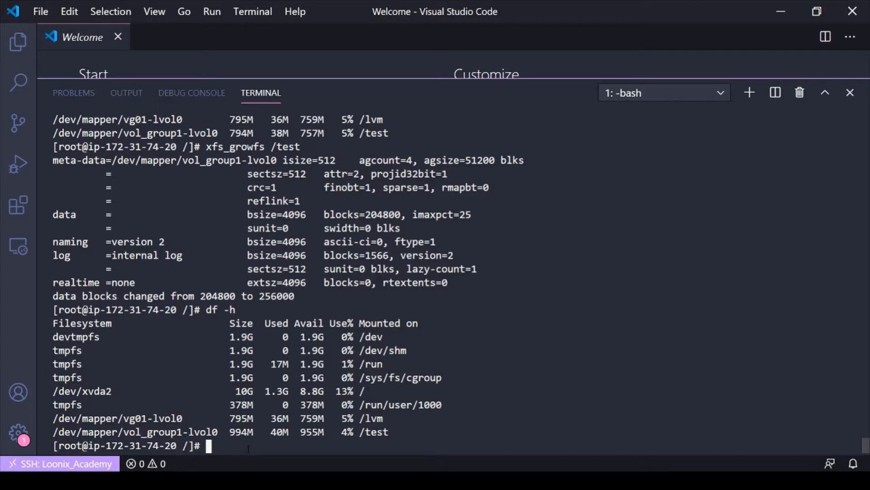
# Run resize2fs on /dev/vol_group1/lvol0 and see it fail with a bad superblock error.
pyautogui.write('resize2f')
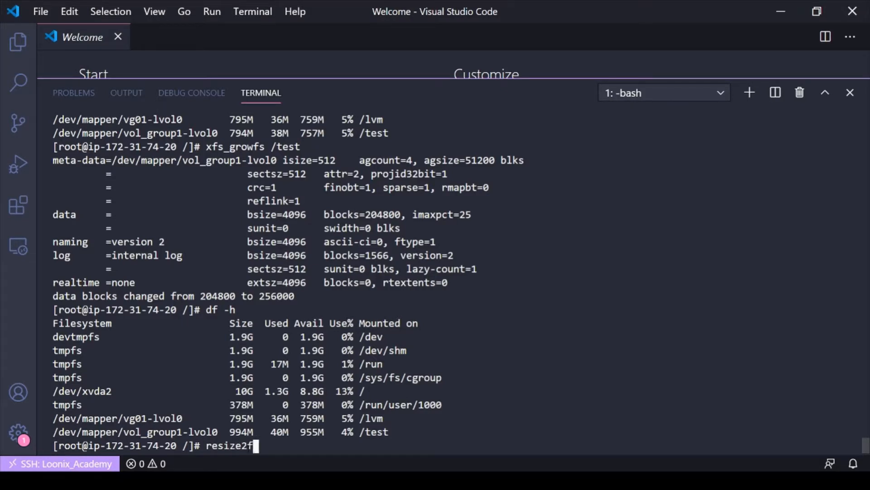
pyautogui.write('s /dev/')
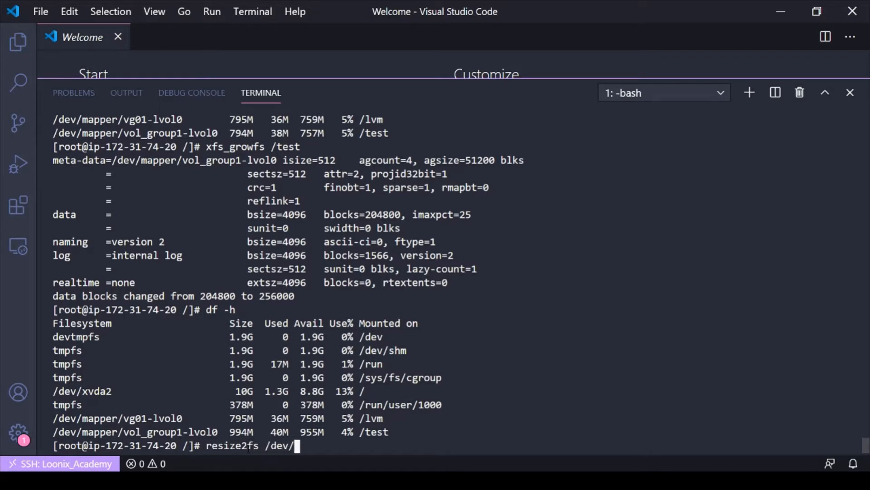
pyautogui.write('vol_group')
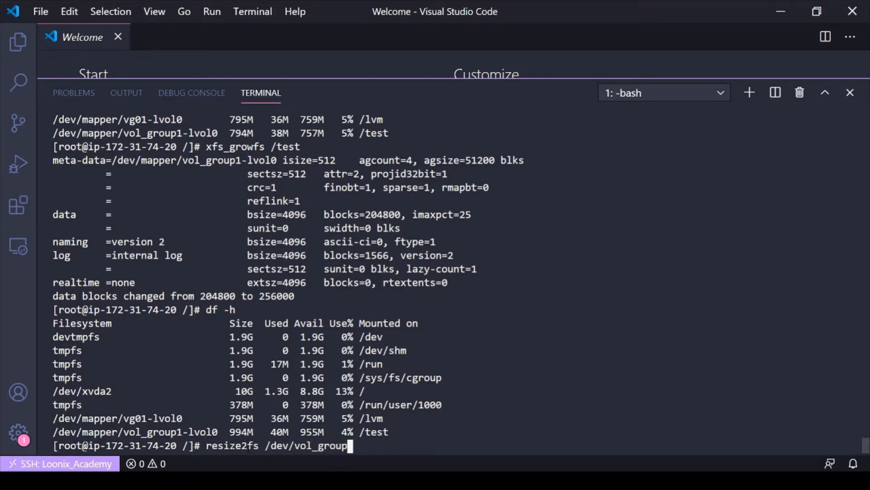
pyautogui.write('1/')
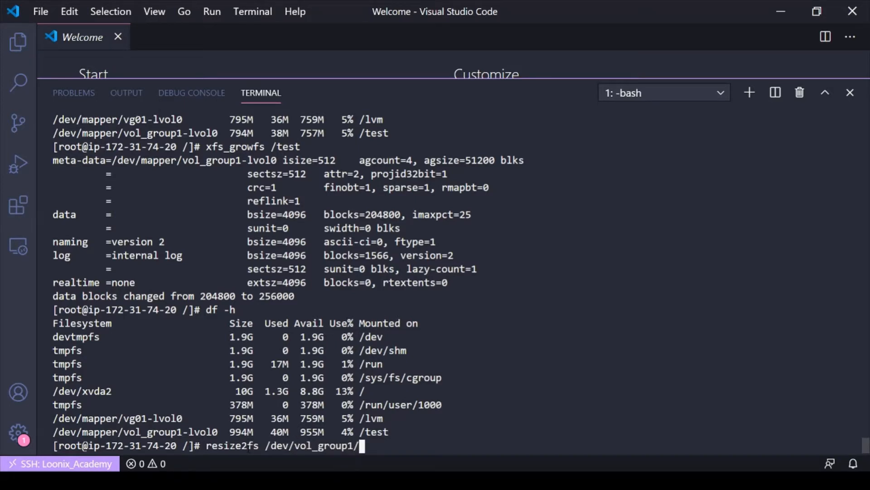
pyautogui.press('Return')
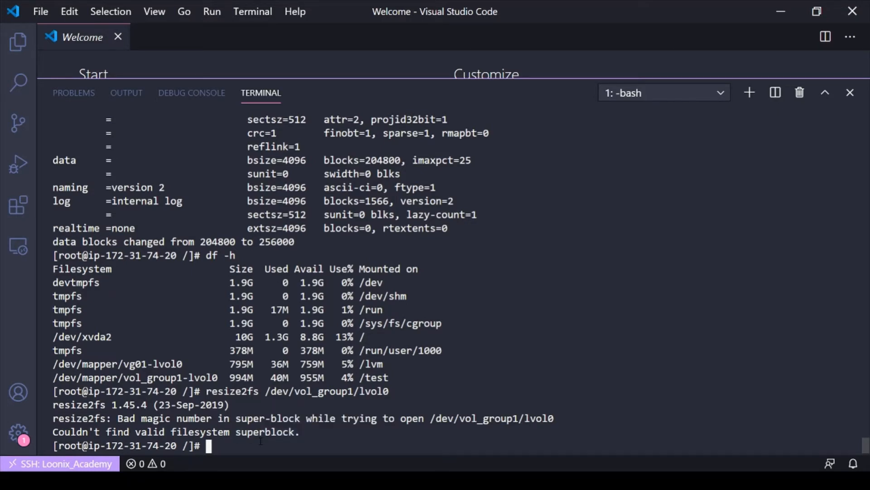
pyautogui.write('ext4')
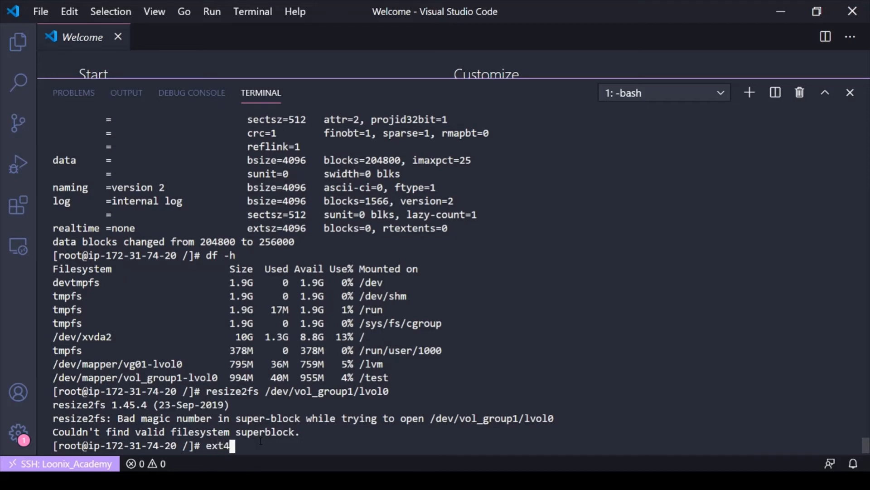